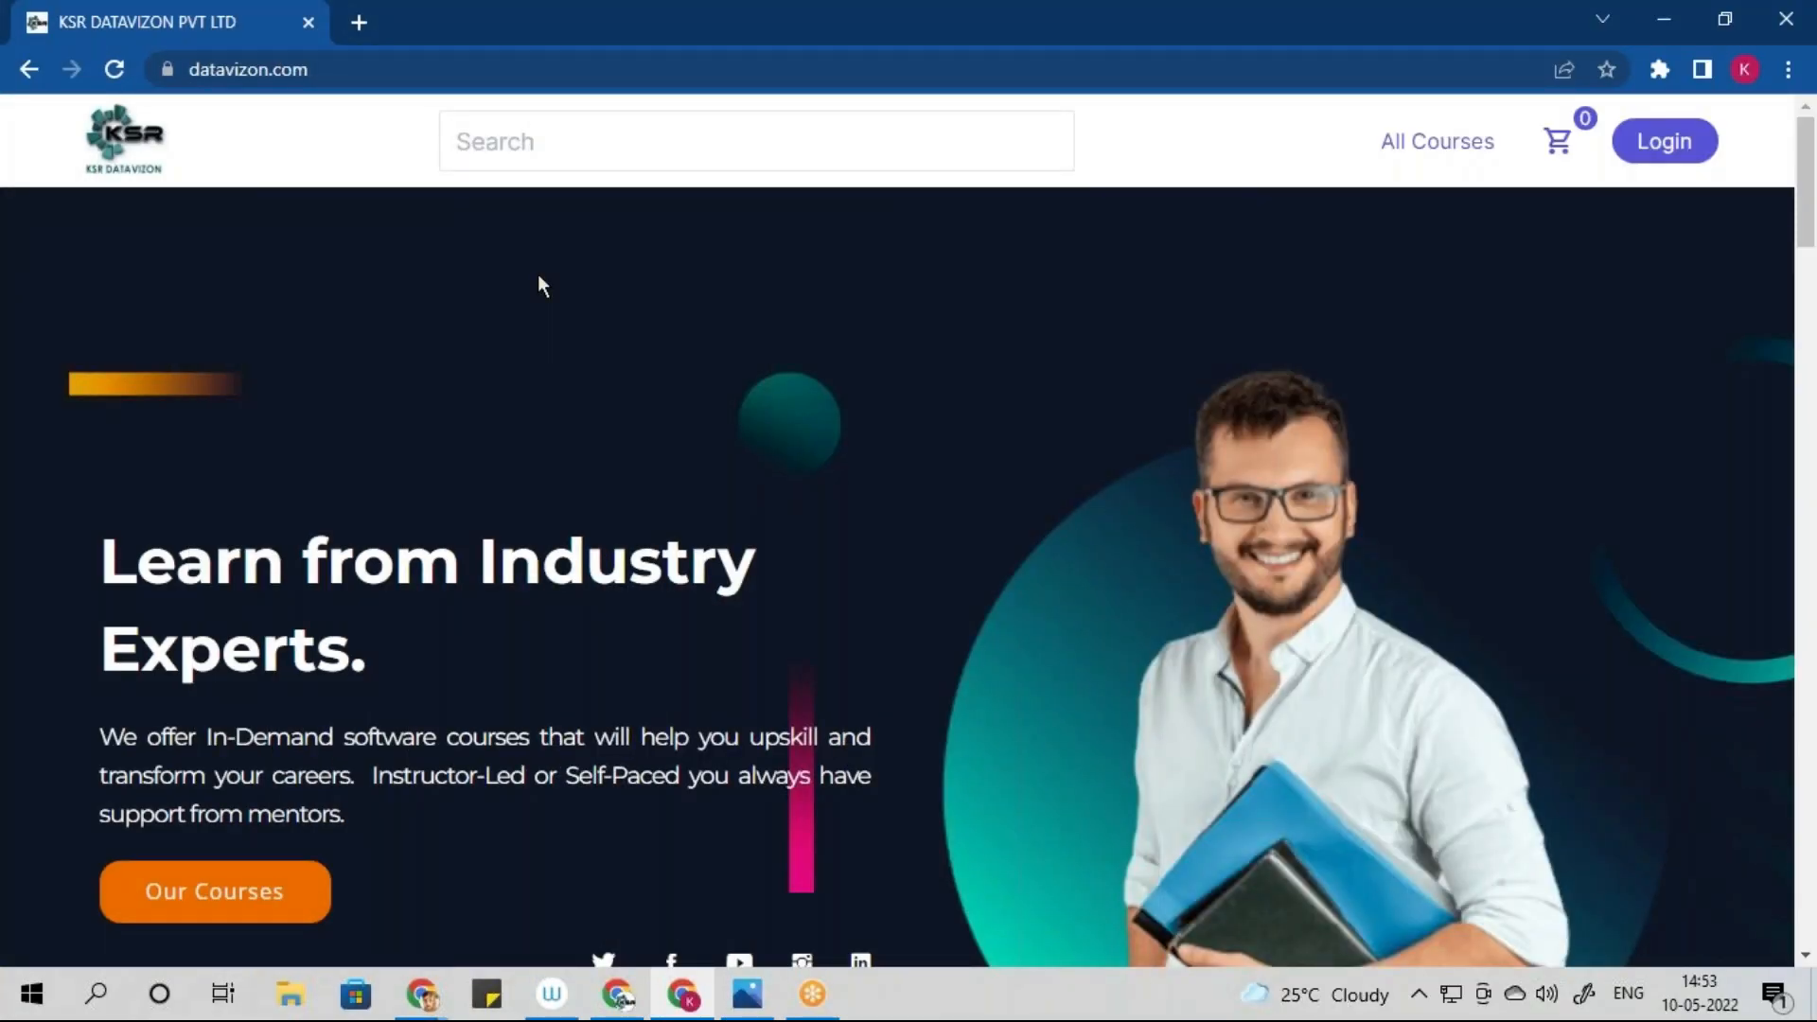
mouse_move(667, 229)
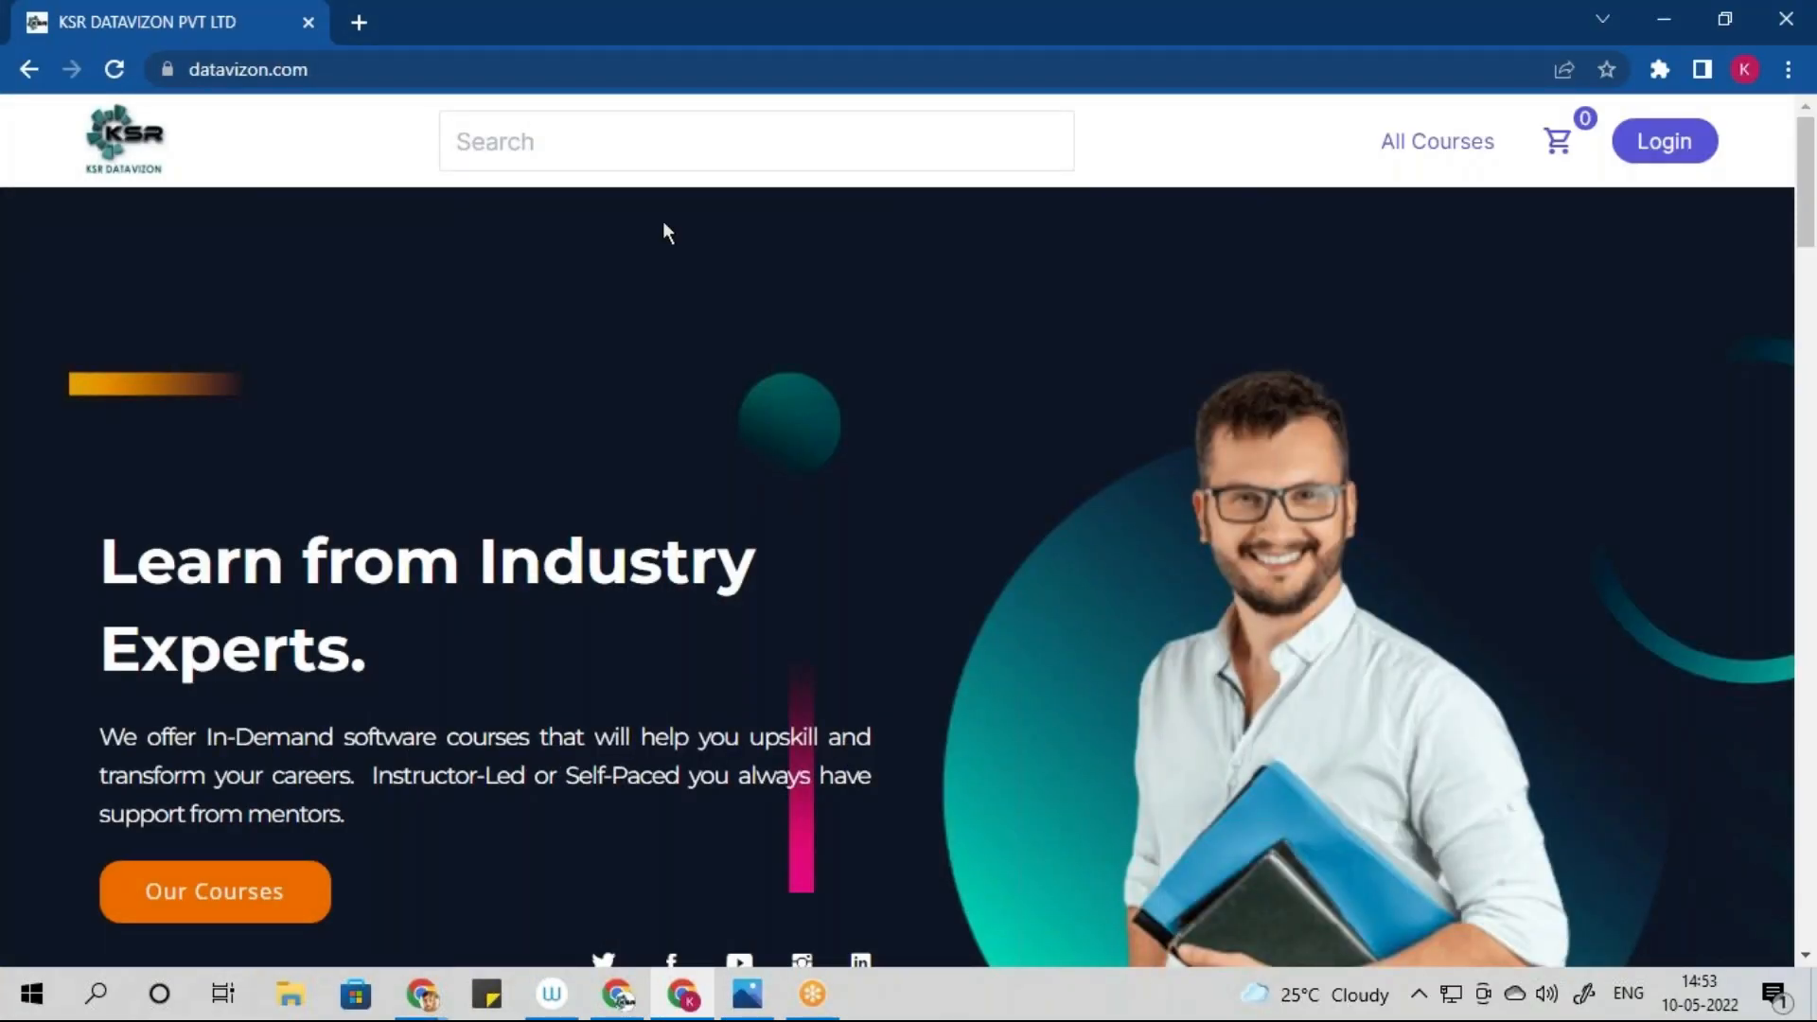
Step: Bring up the Log In form from the top navigation bar with empty email and password fields
click(1662, 140)
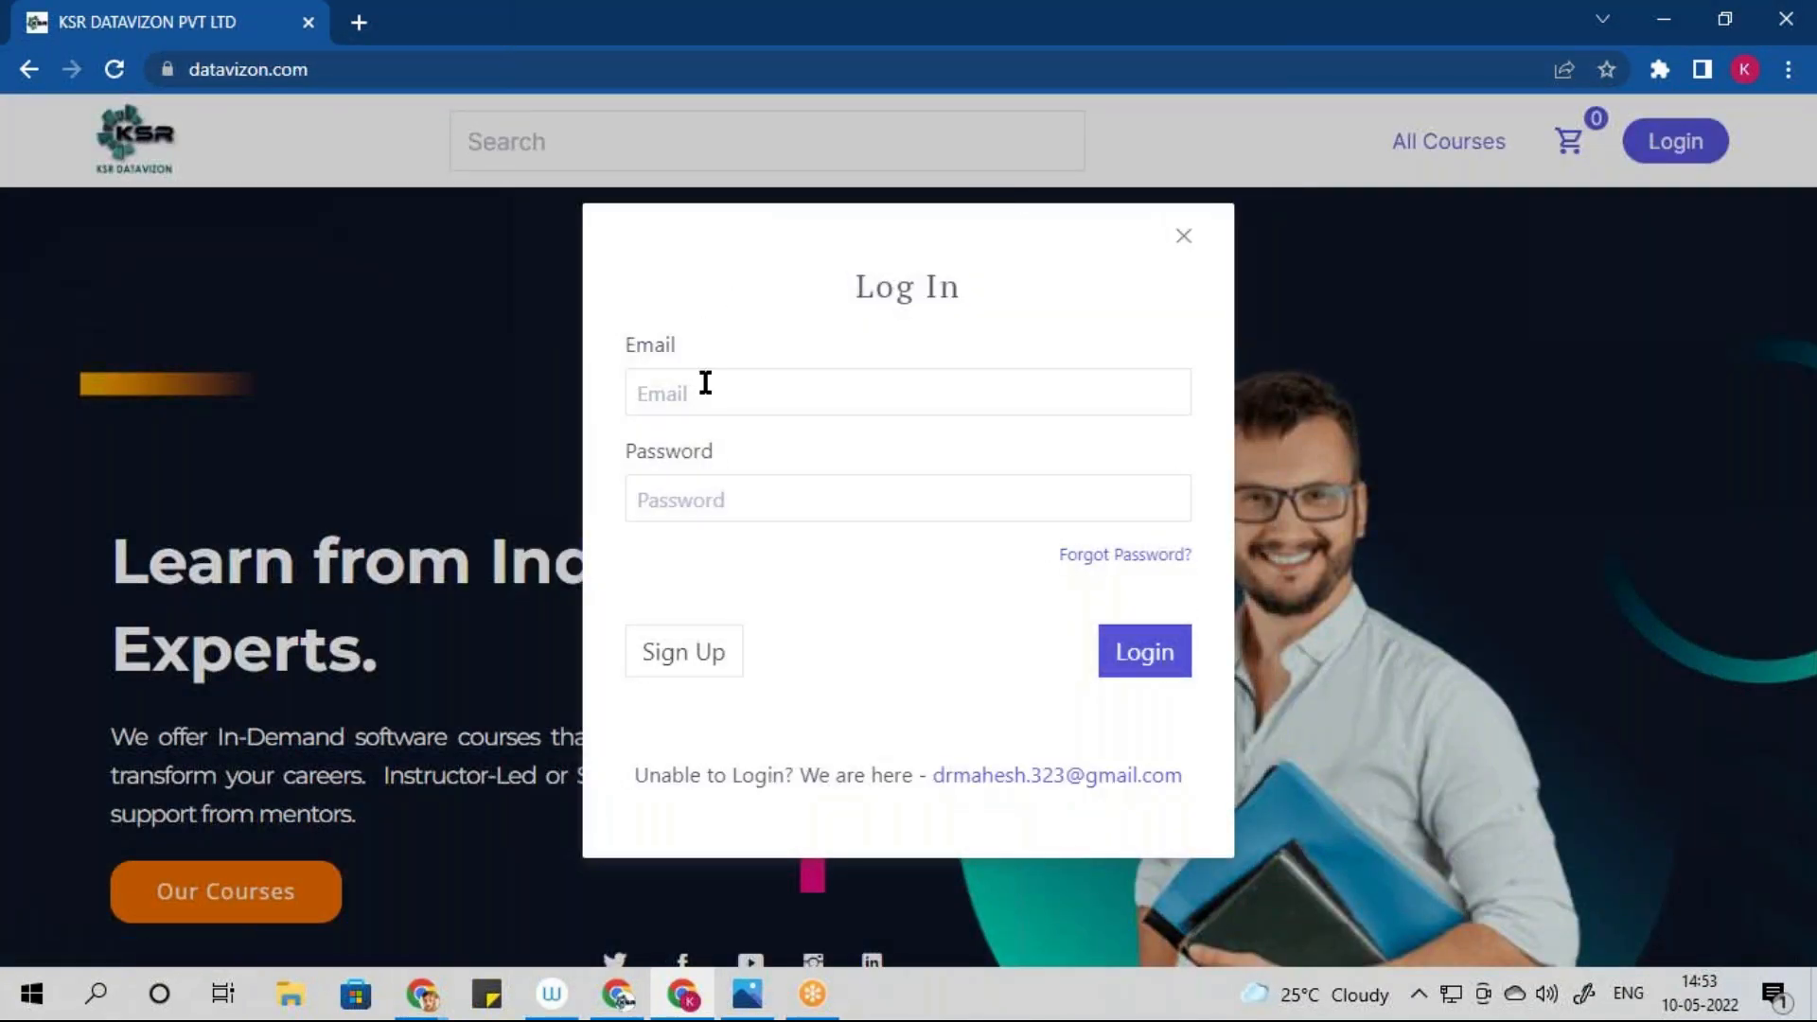
click(1142, 649)
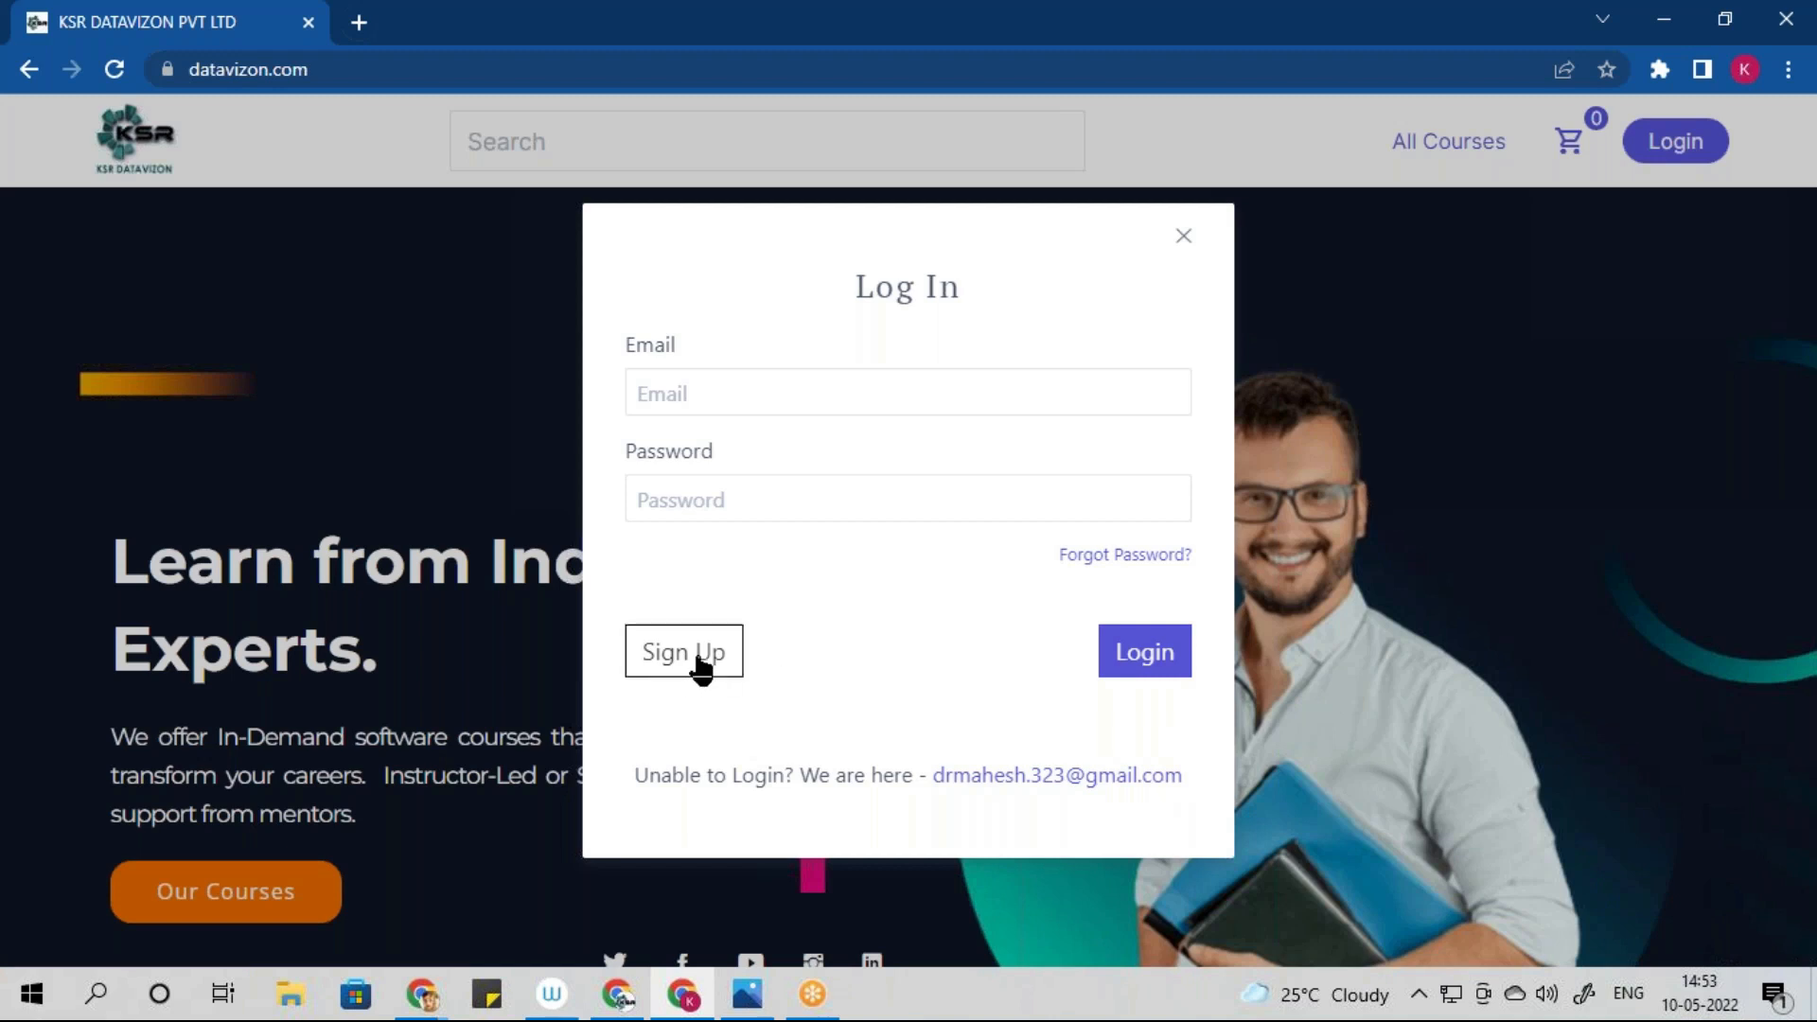
Step: Start a new account with name 'Santhosh test' and an email beginning 'sanr'
click(683, 651)
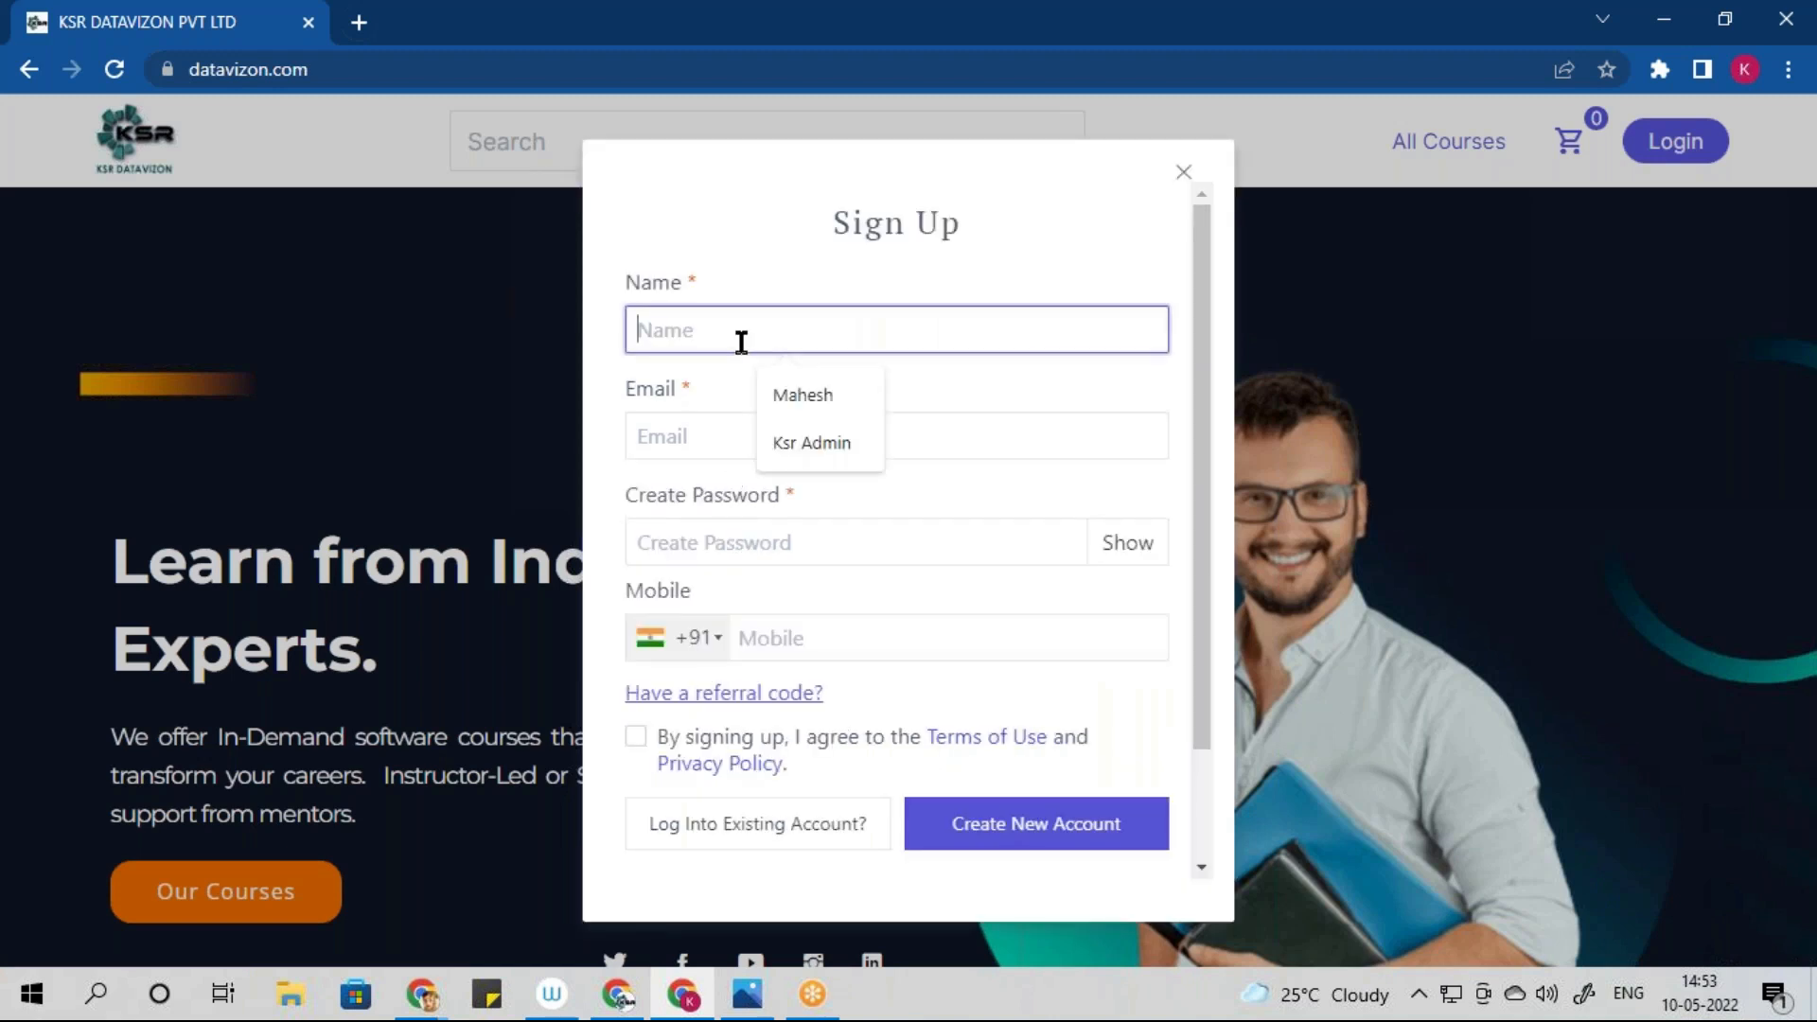
text(Sant)
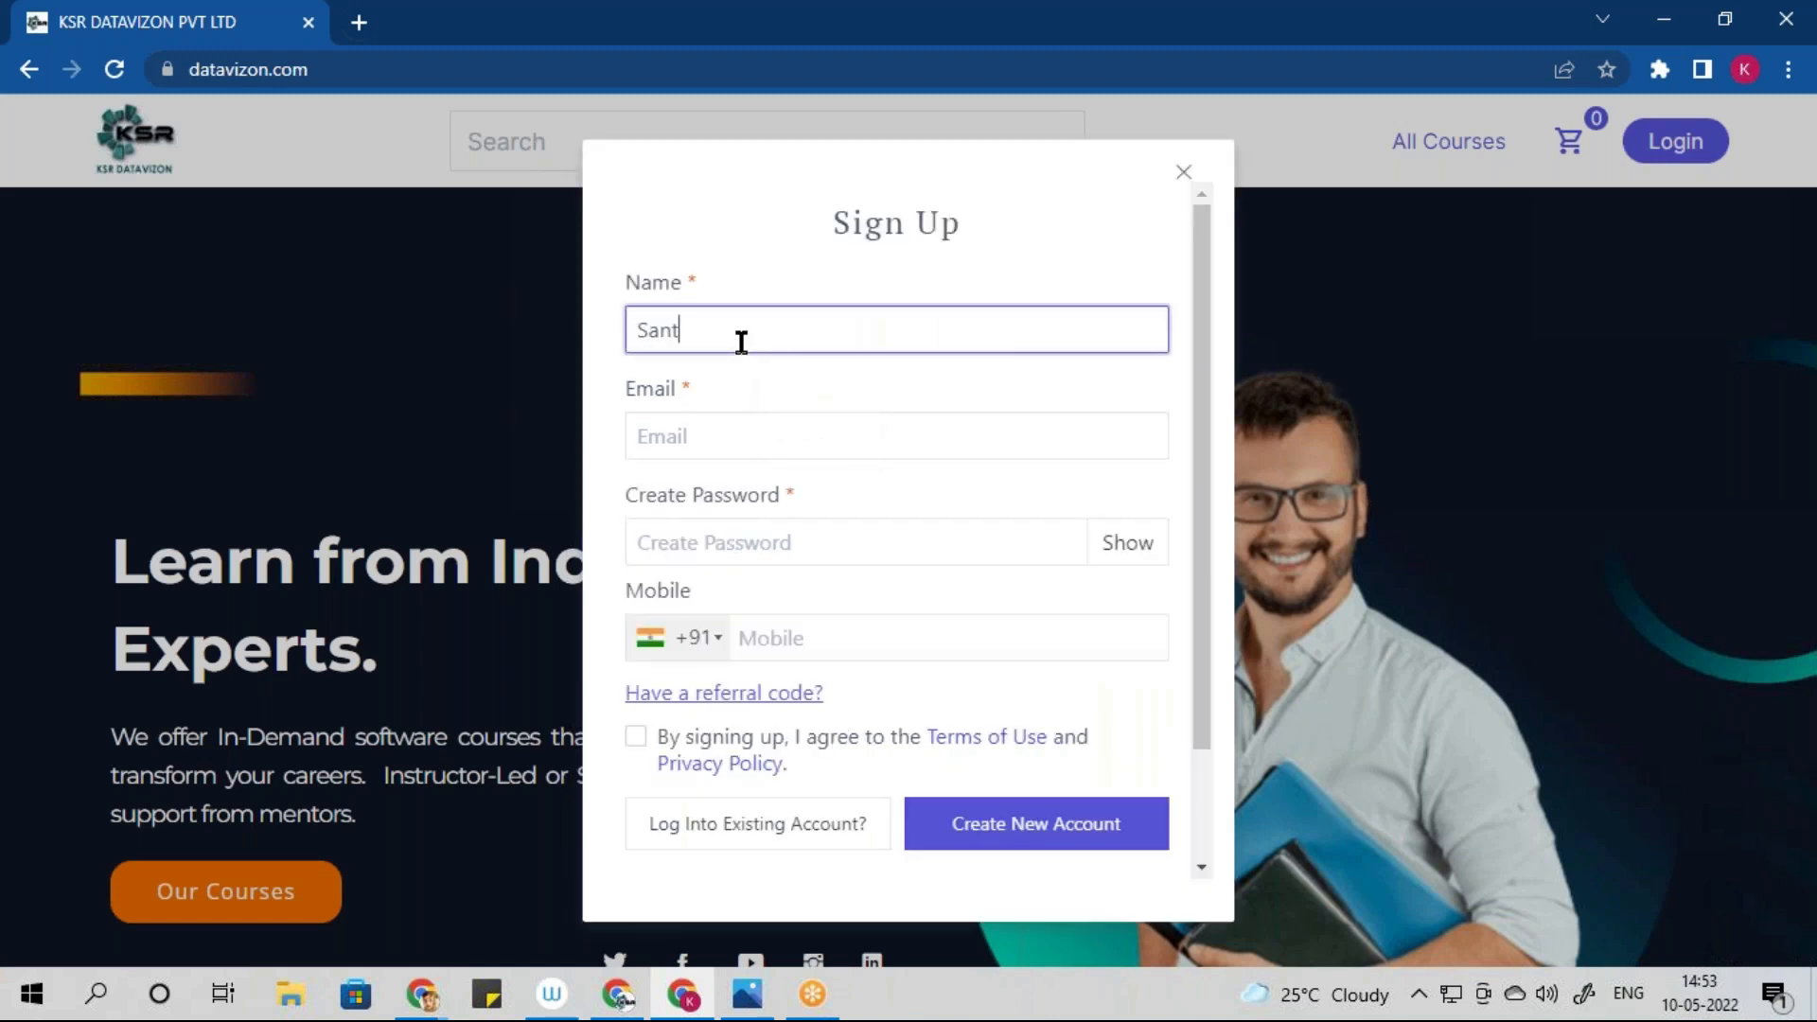
text(hosh test)
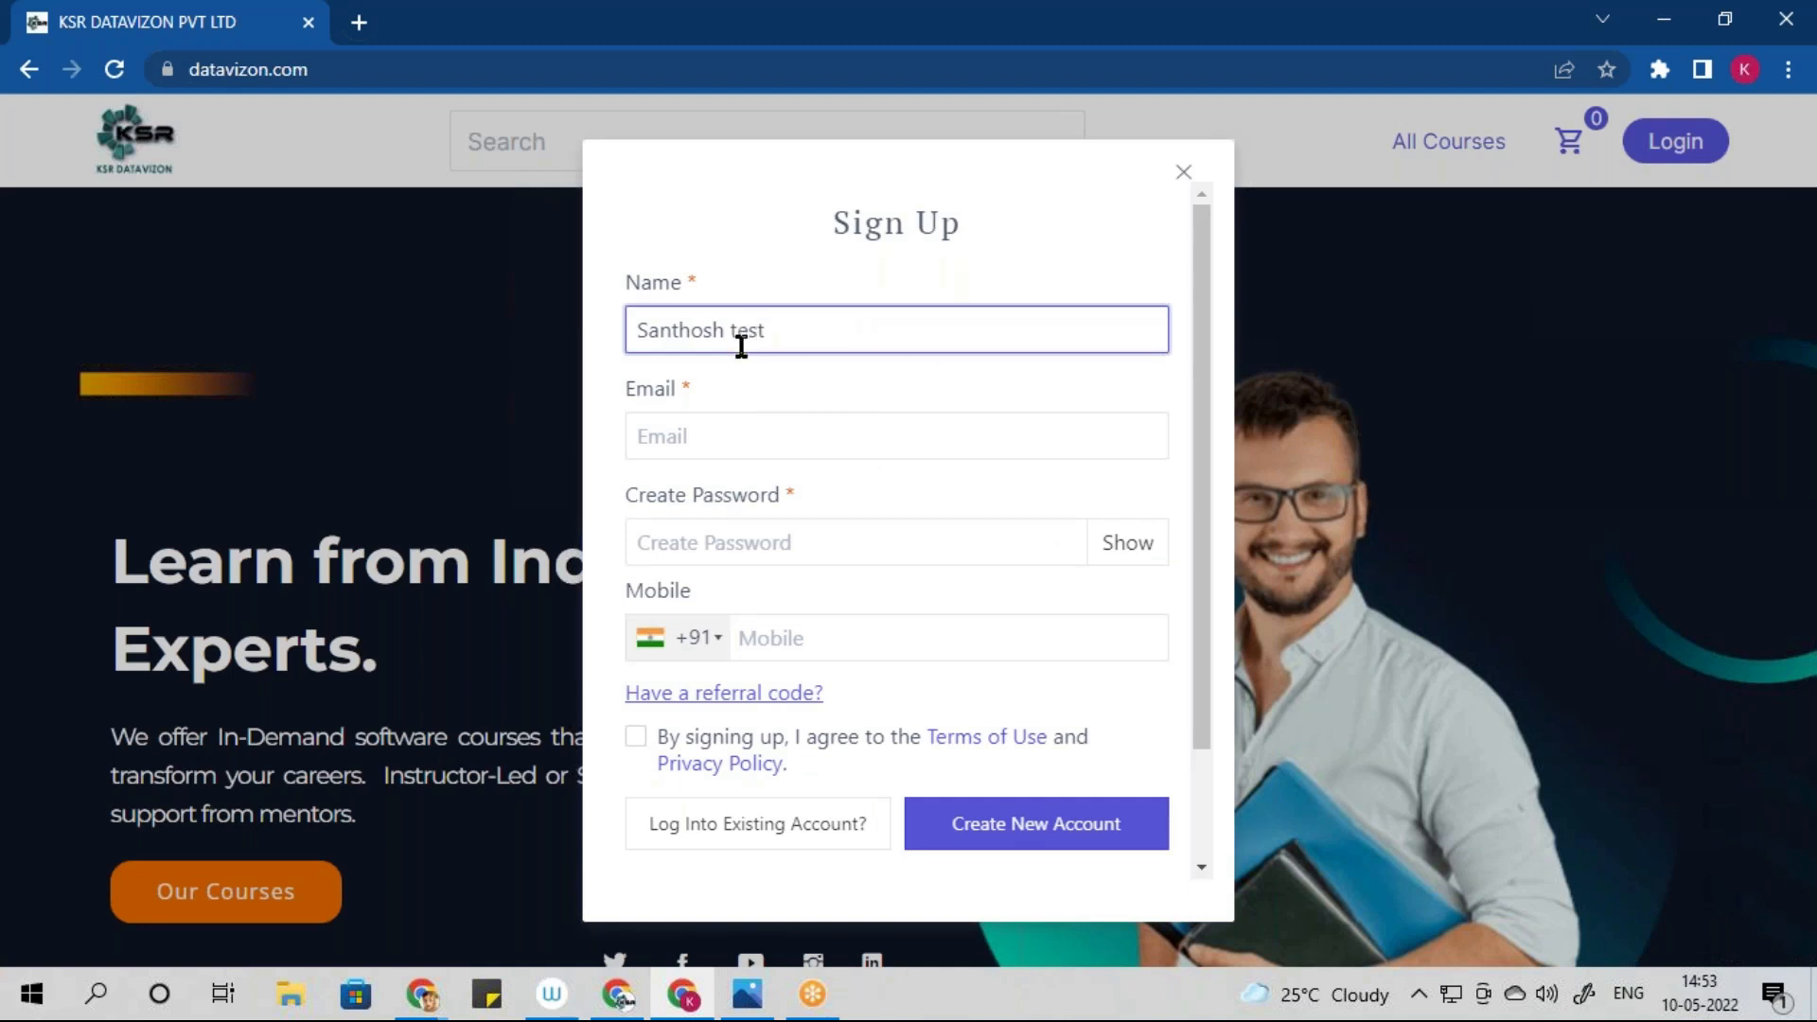
text(sanr)
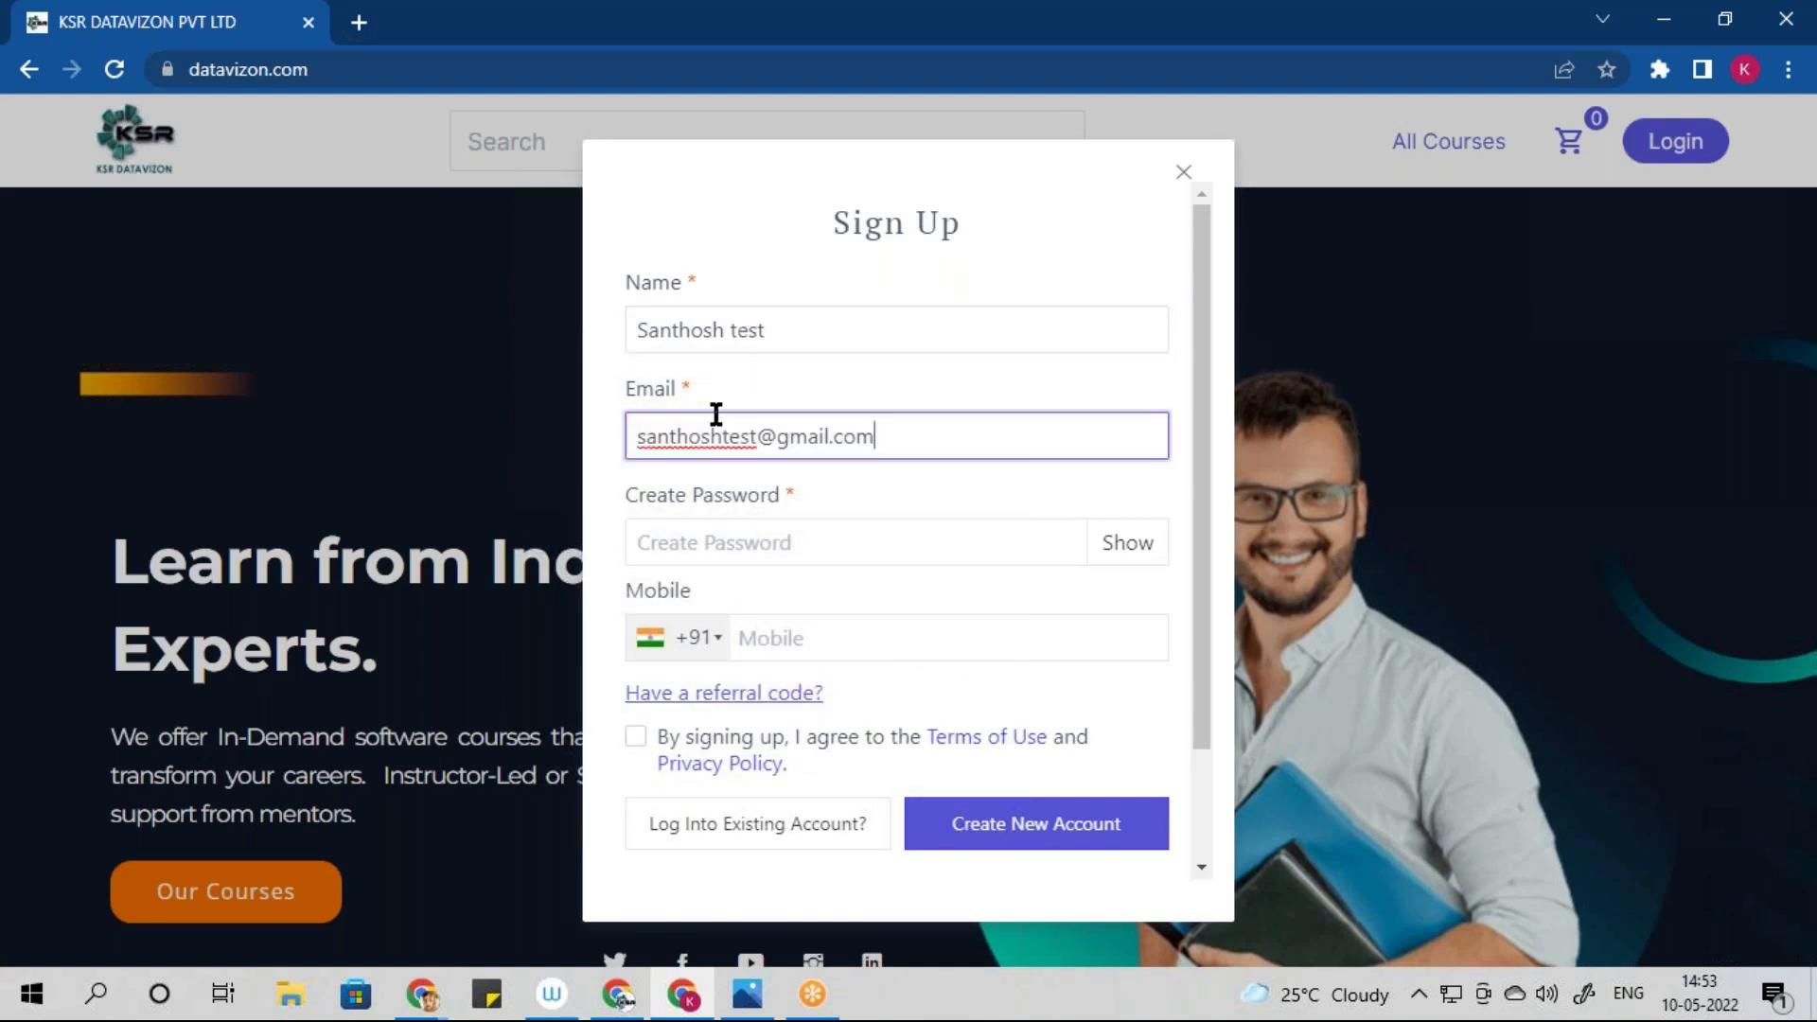
click(855, 541)
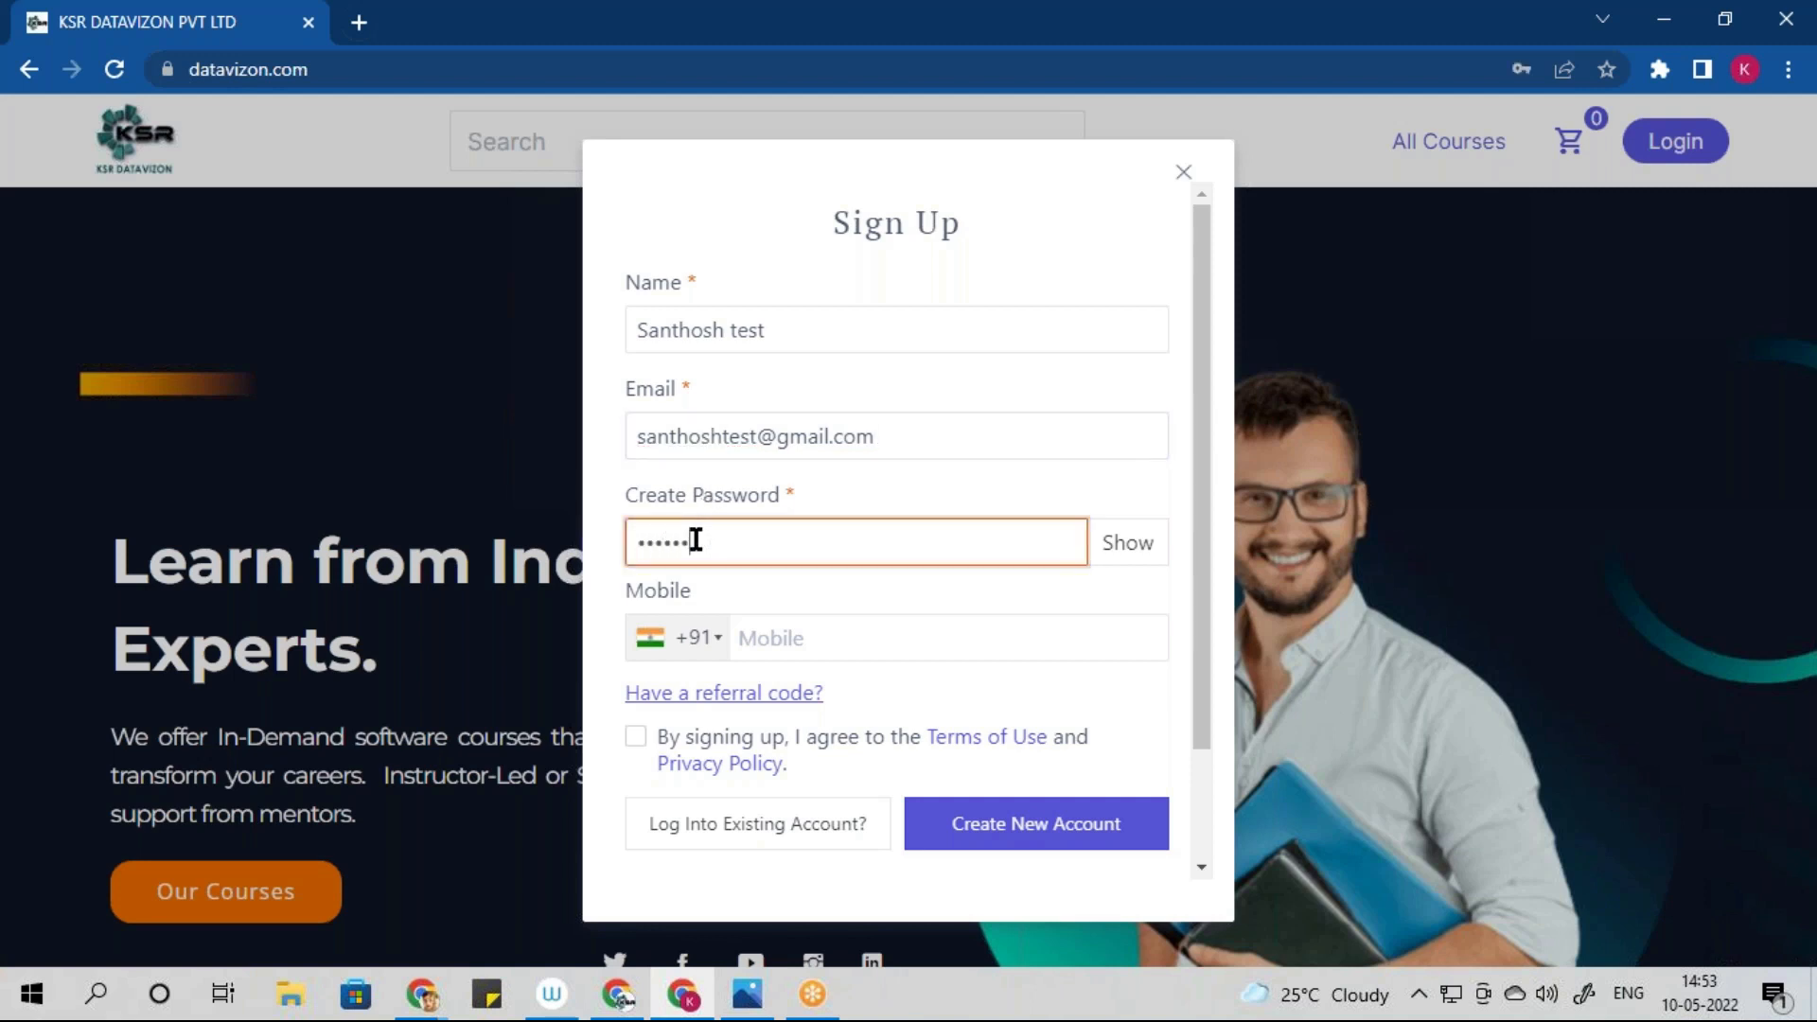
Step: Enter the password and mobile number, accept the terms, and create the new account
text(••)
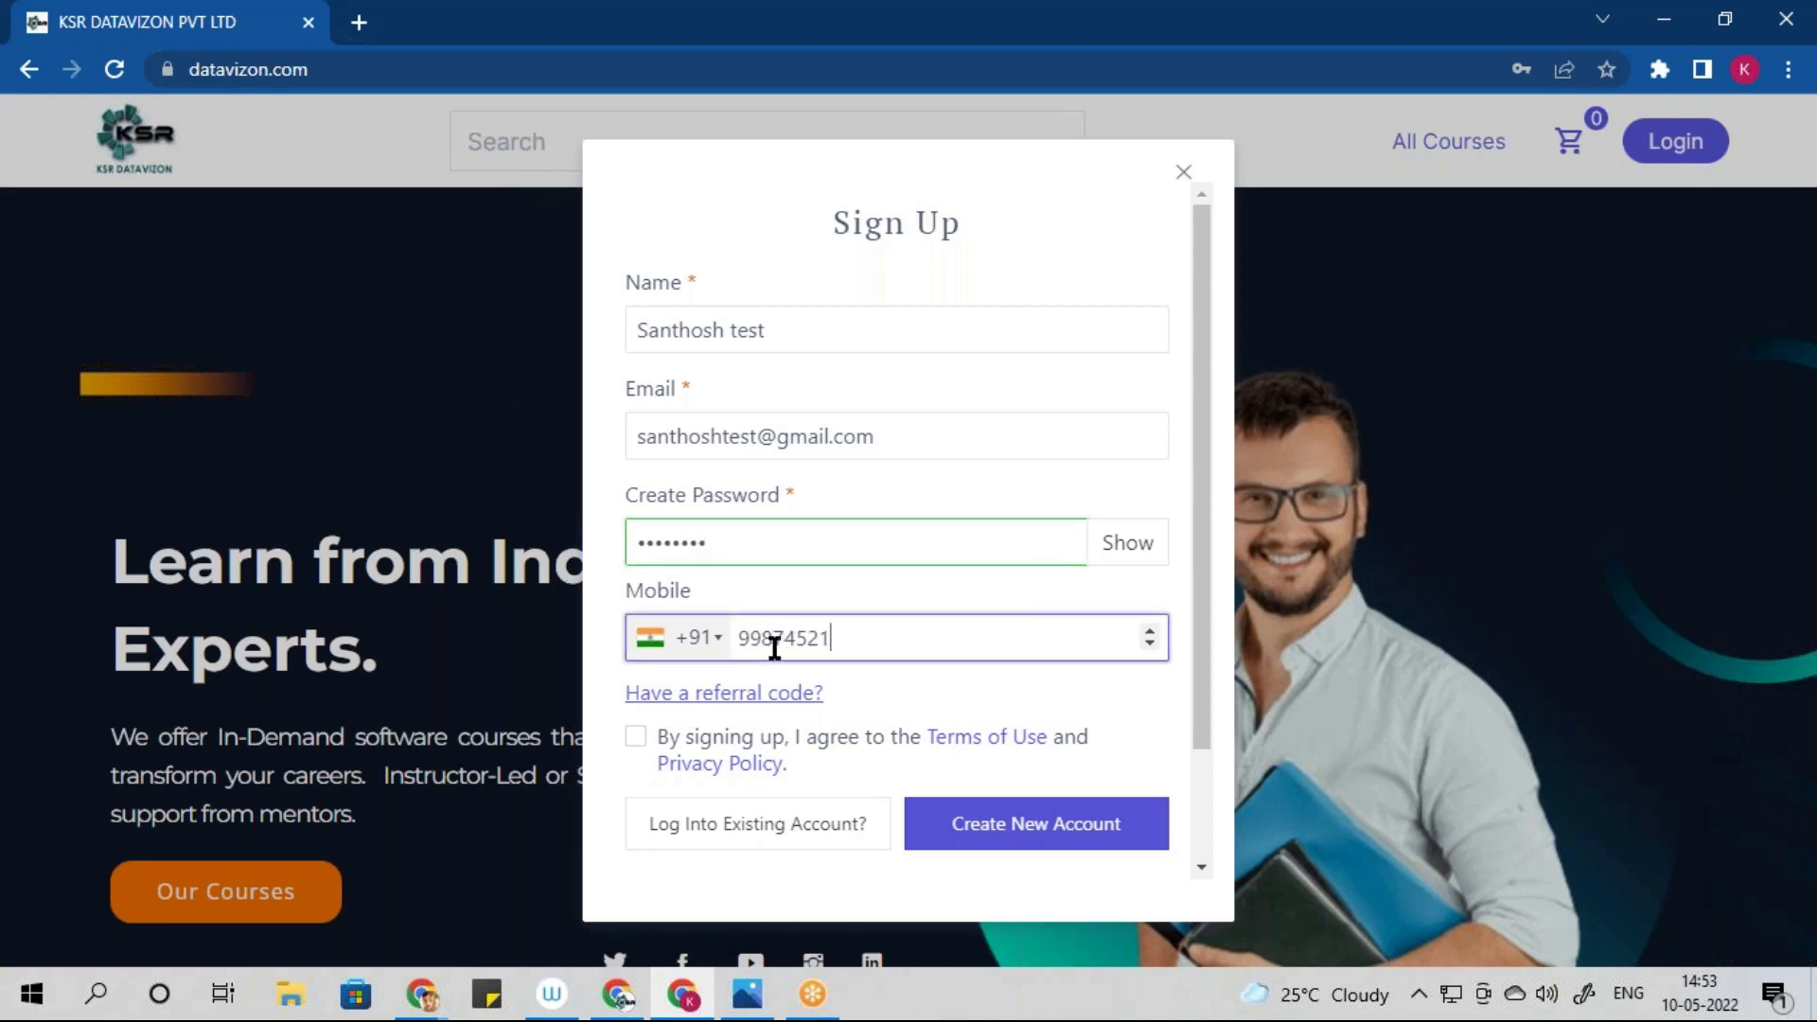
text(42)
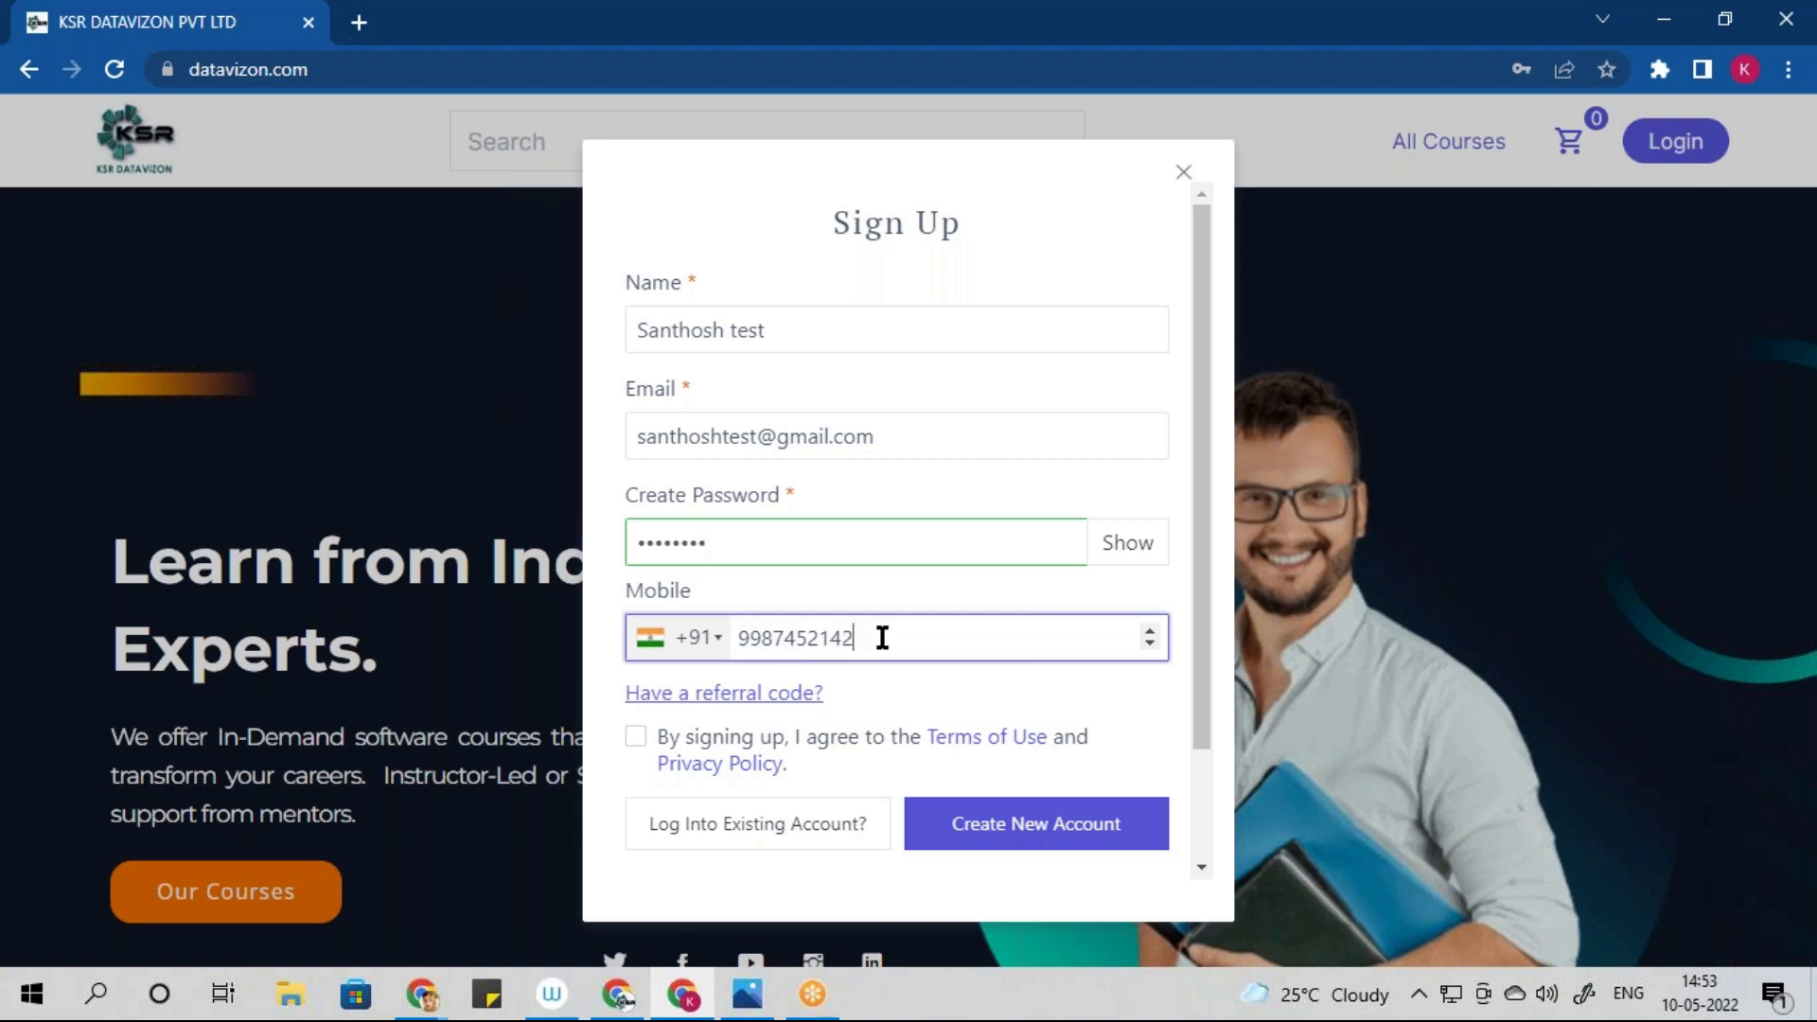
click(636, 736)
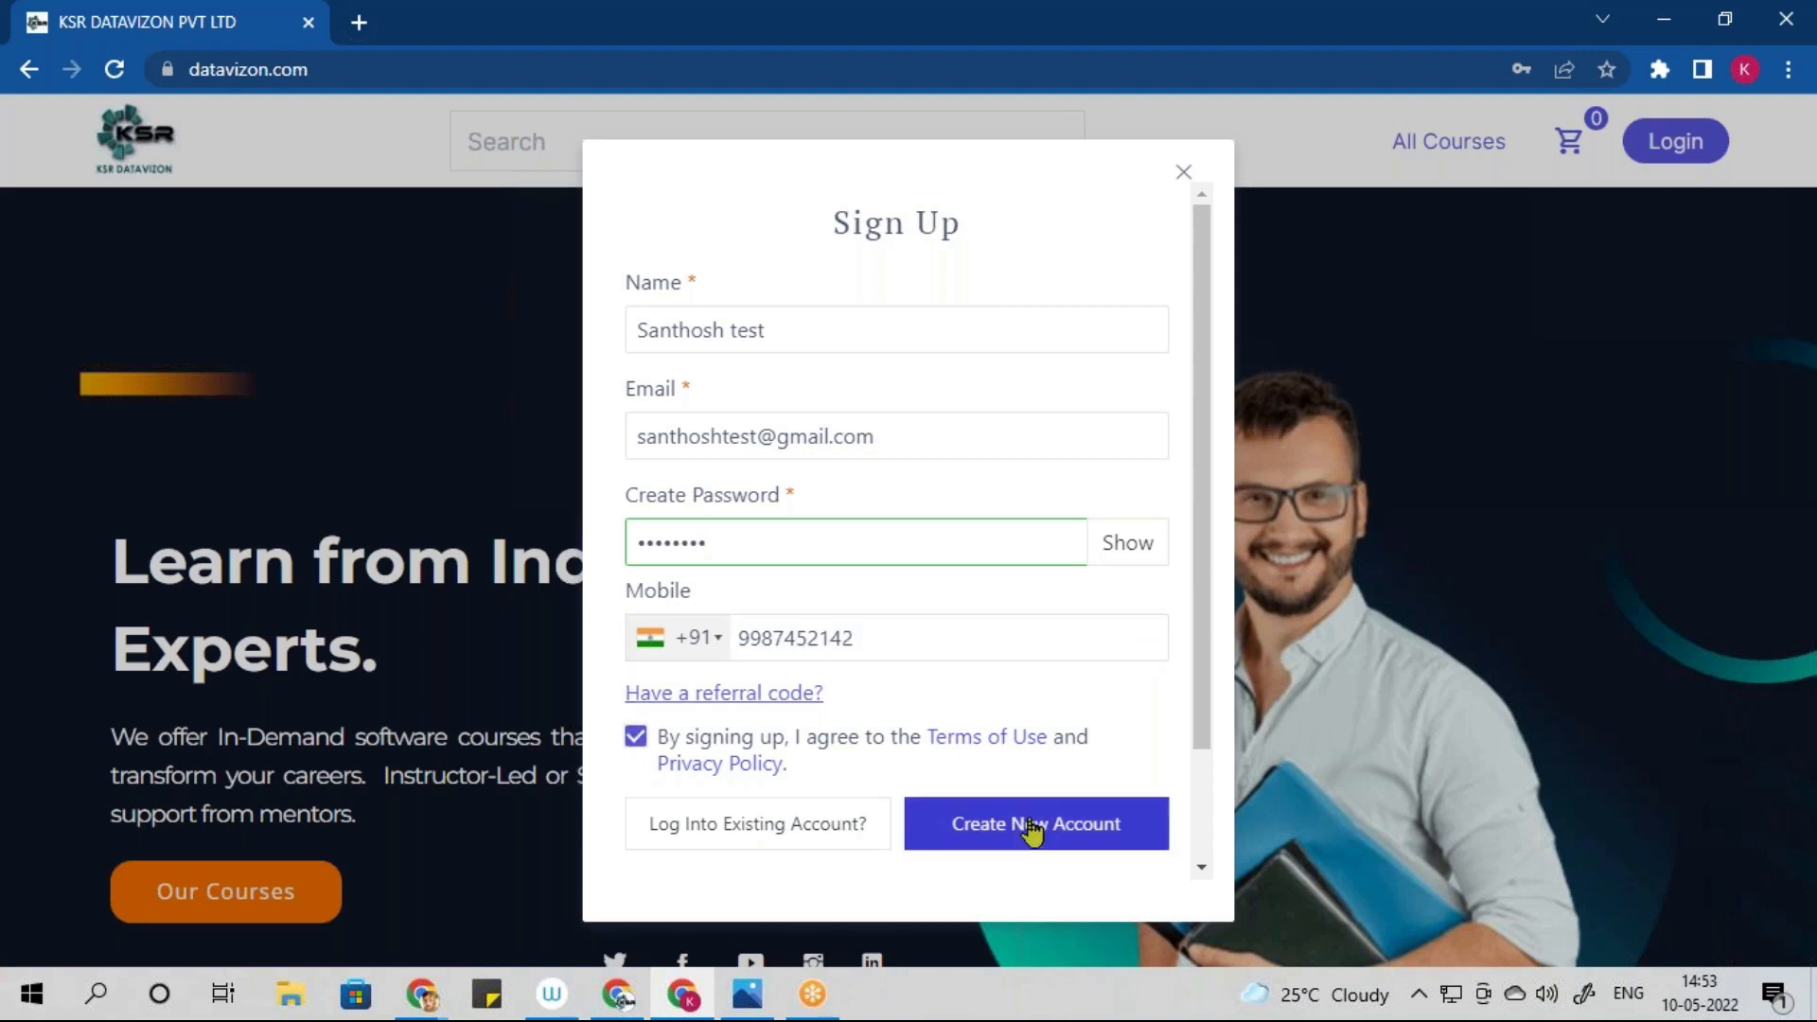
click(1035, 824)
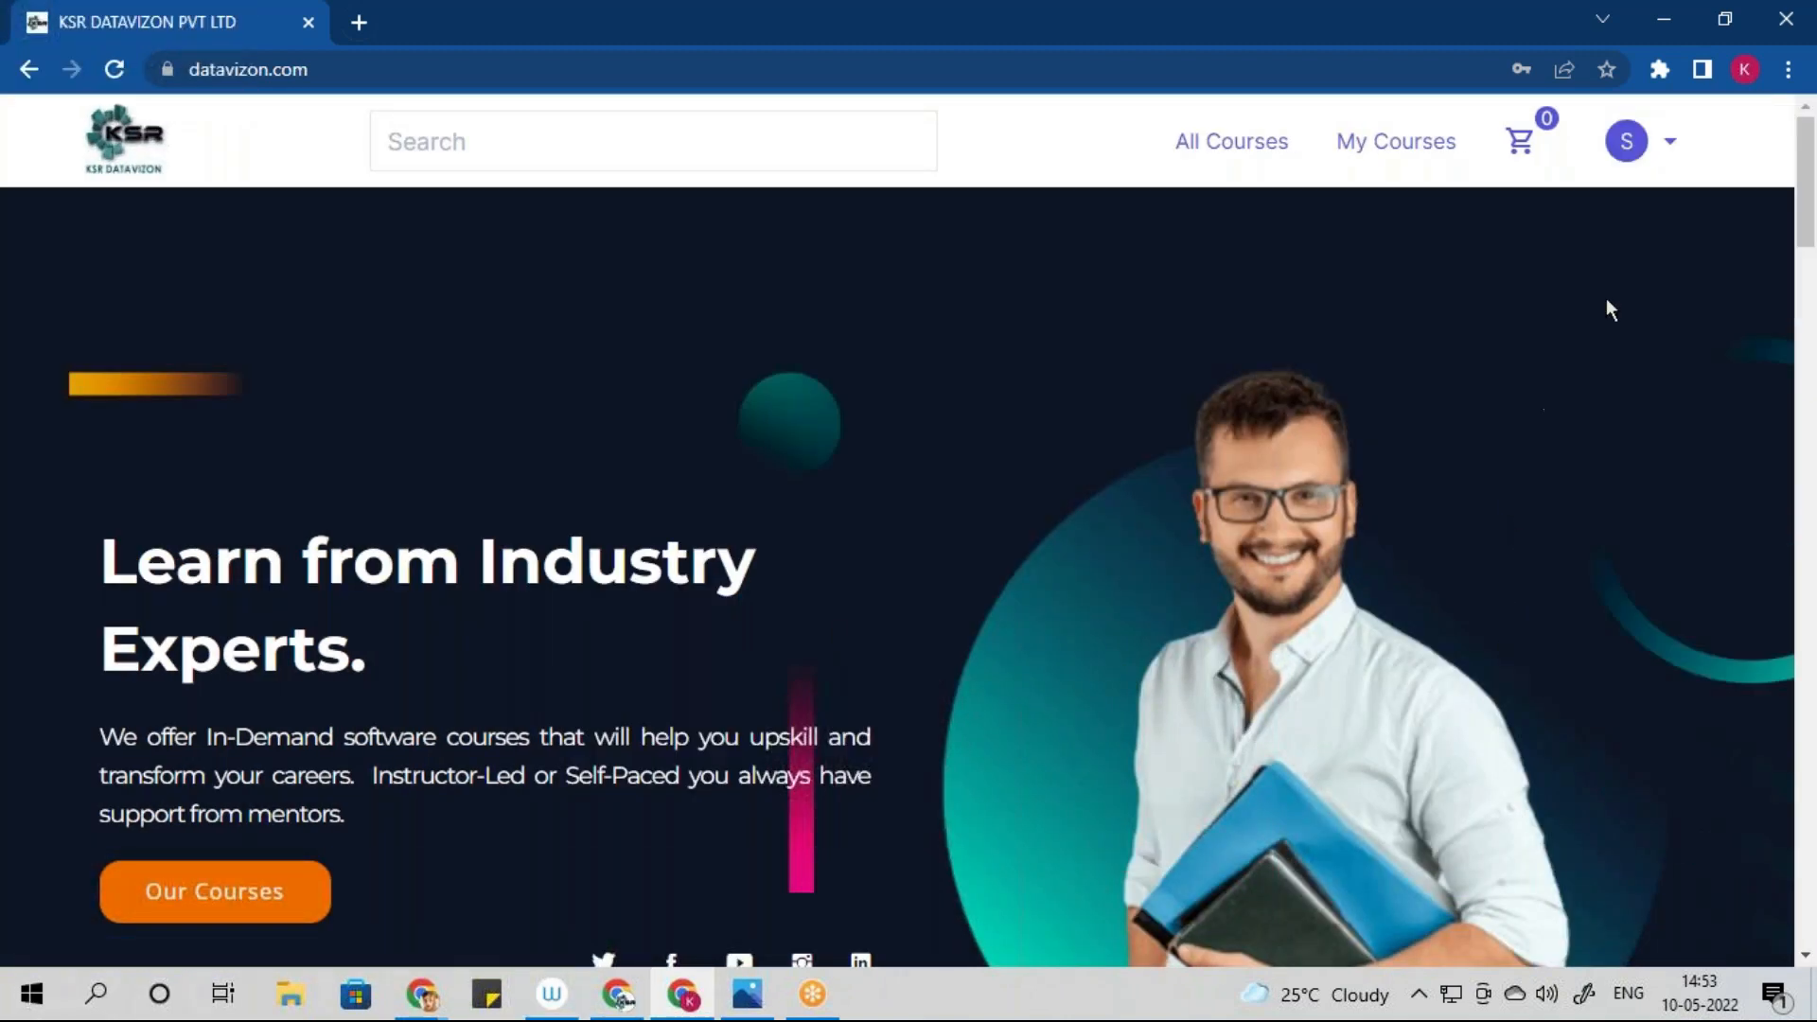
click(1626, 140)
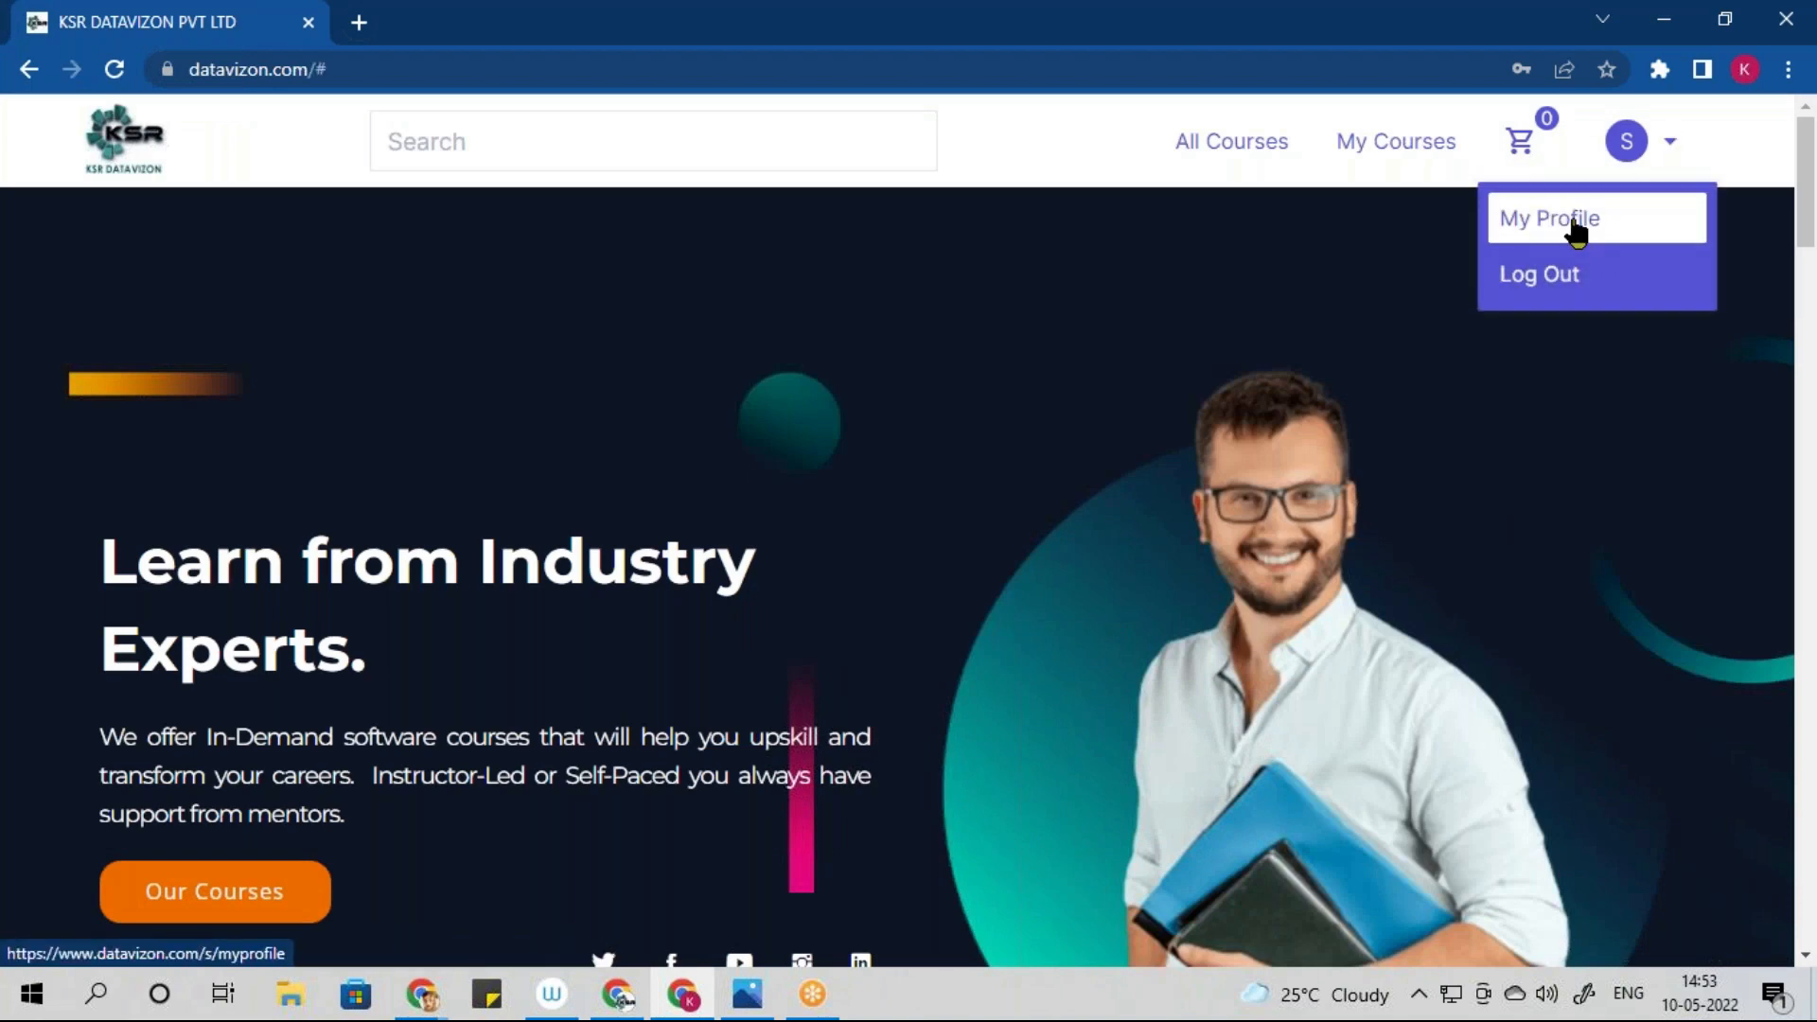
click(1551, 218)
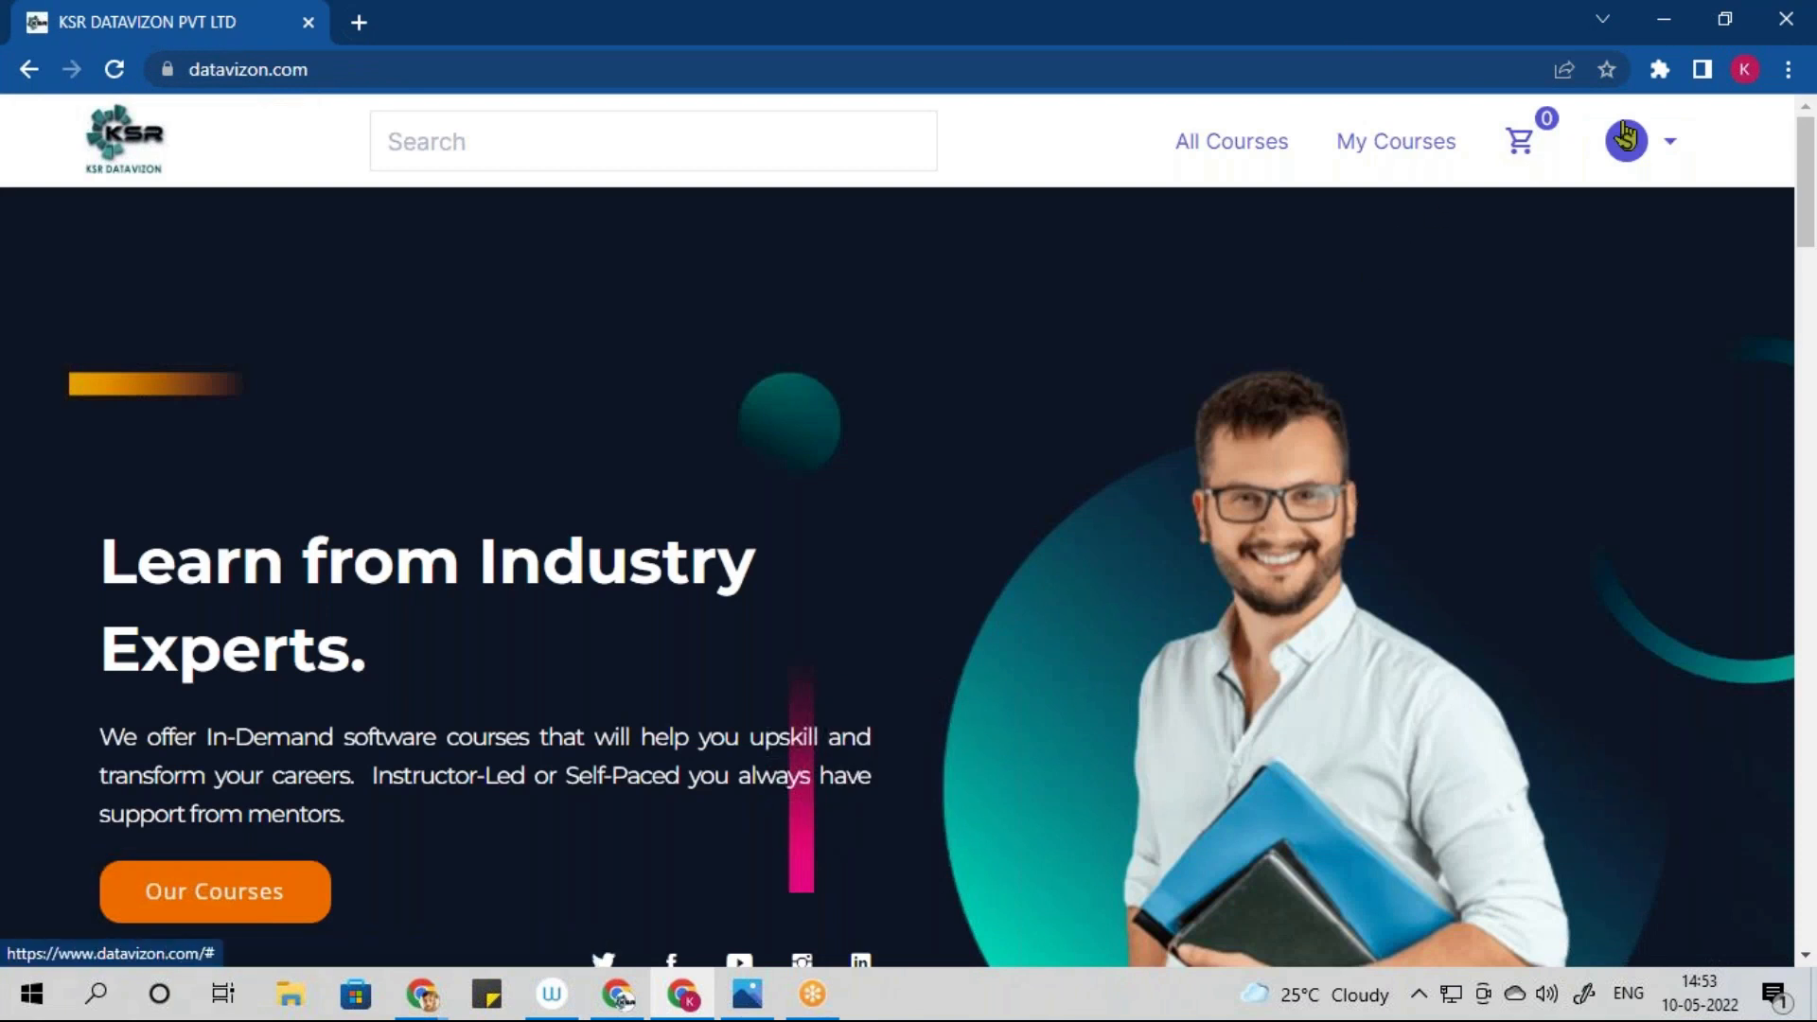
click(1395, 140)
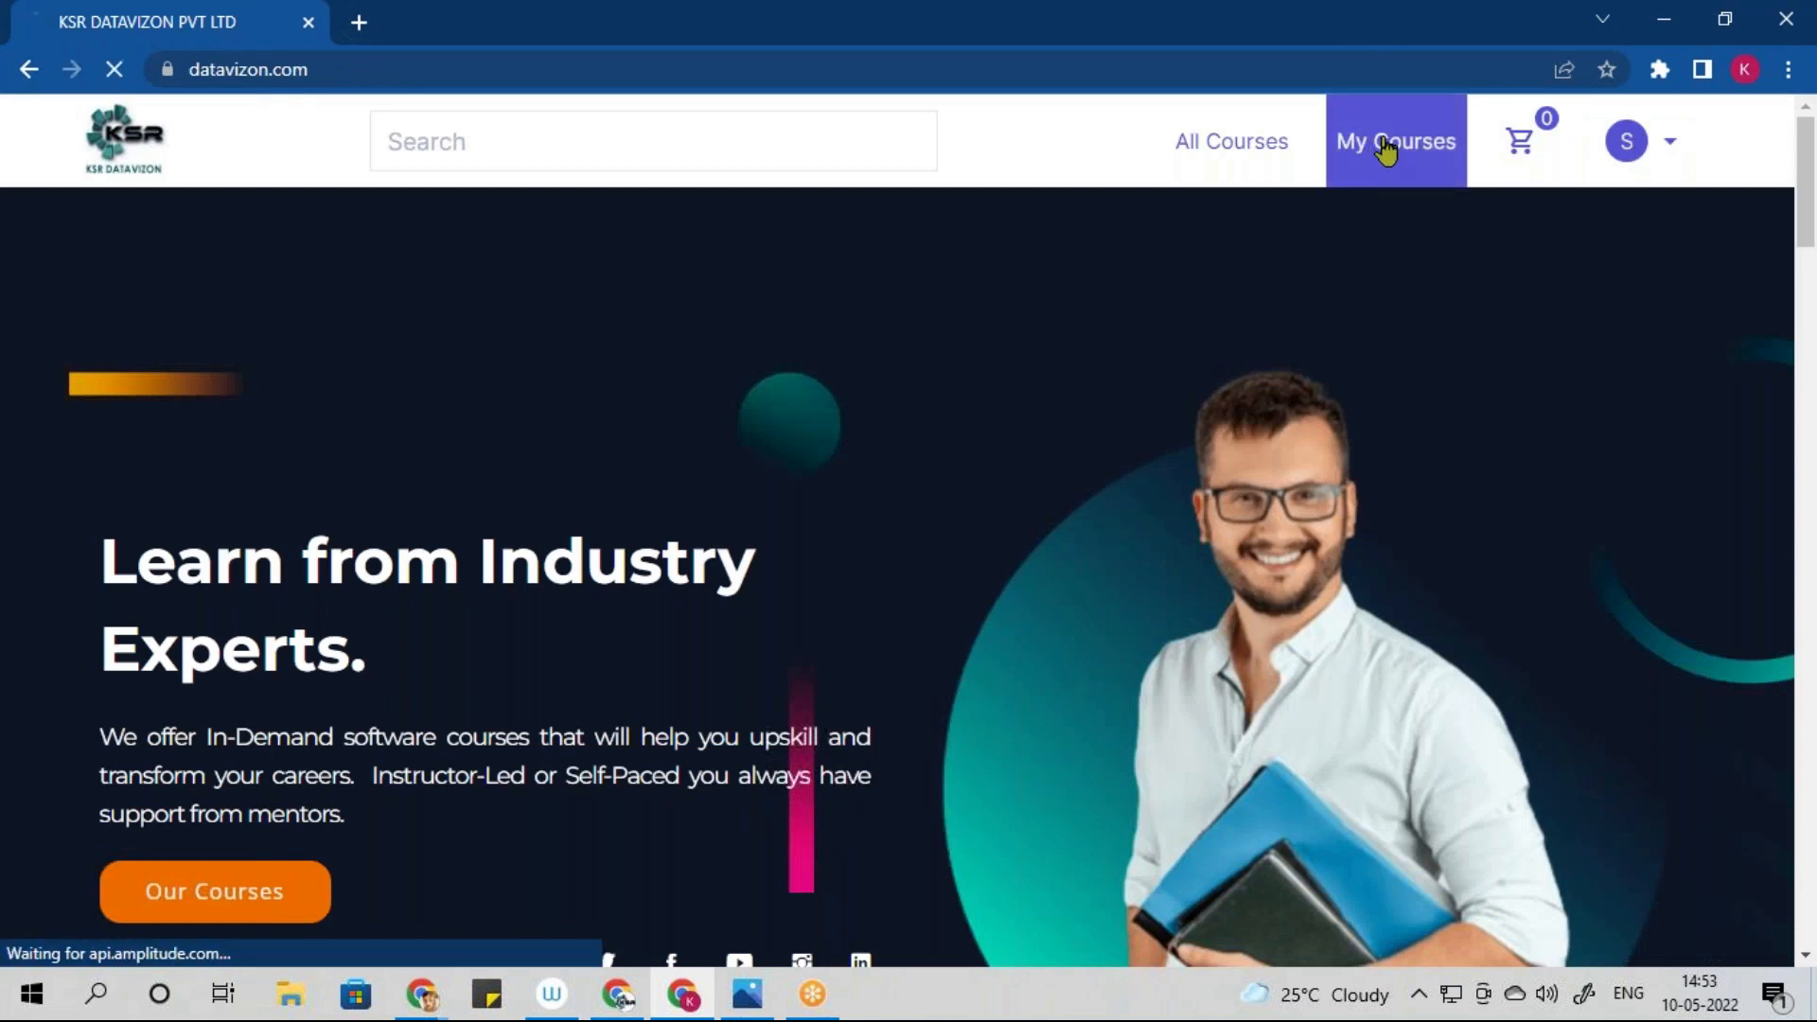
click(1396, 140)
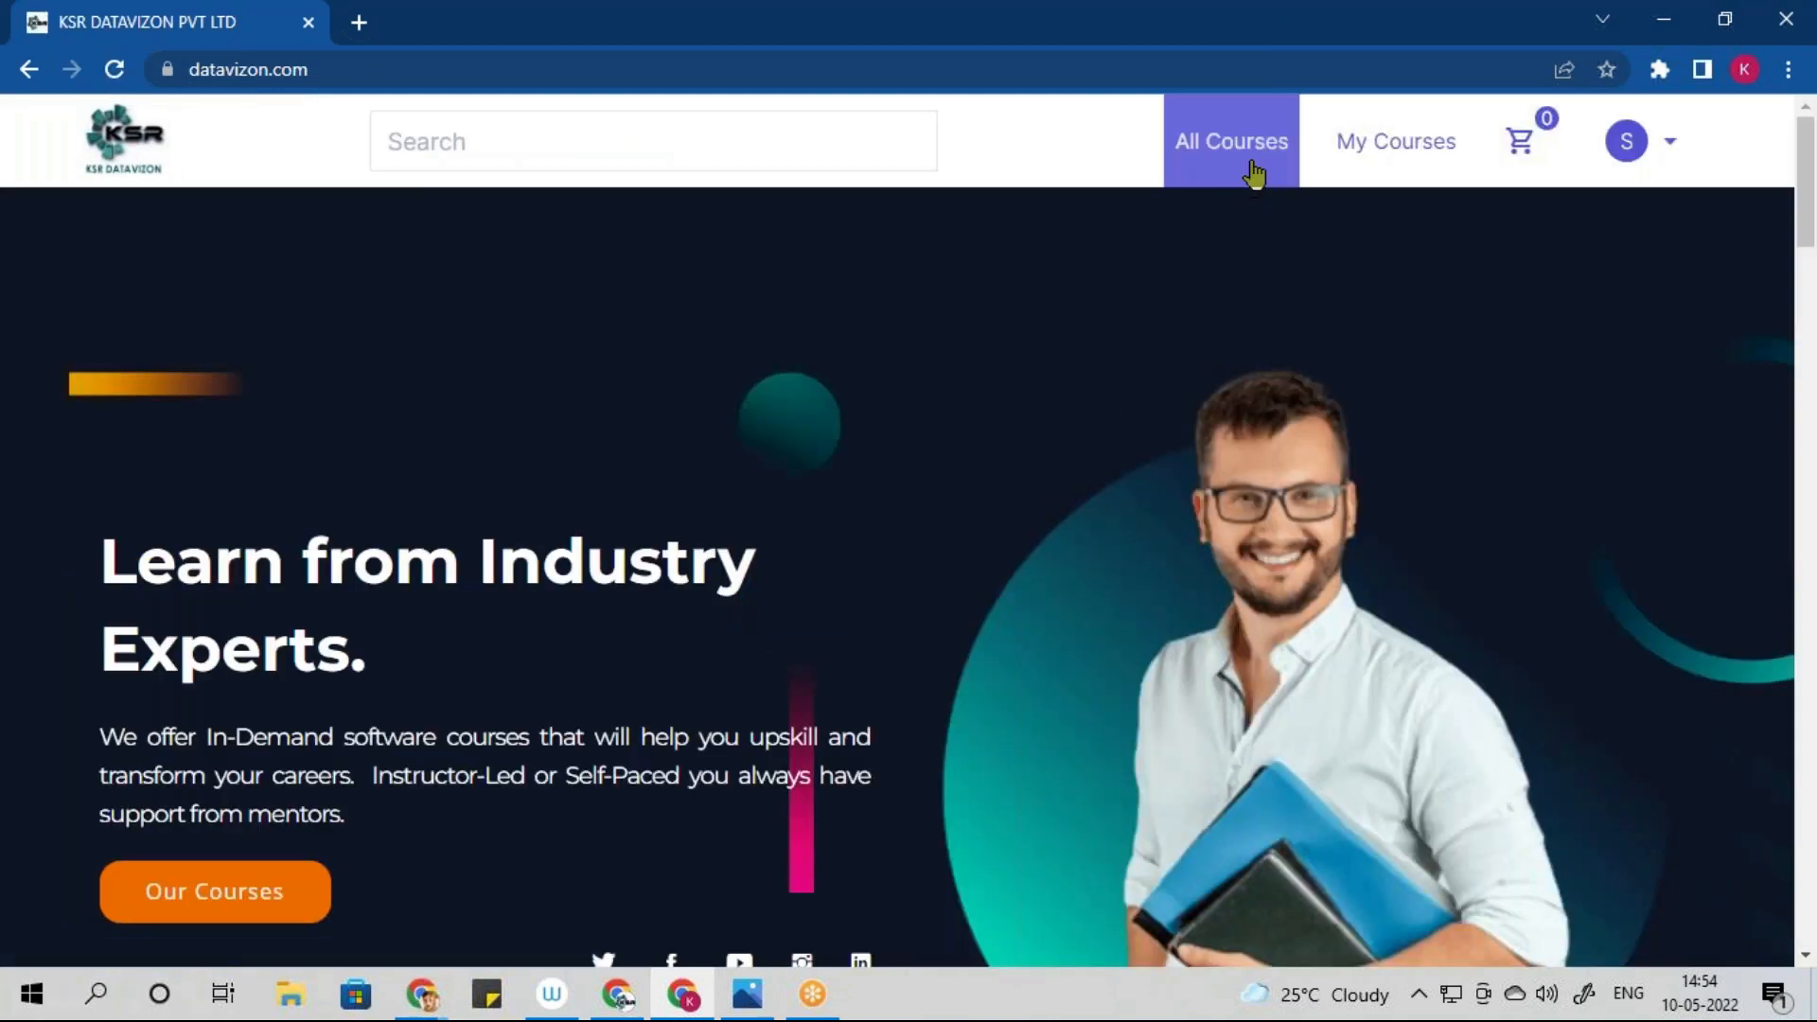
click(1230, 140)
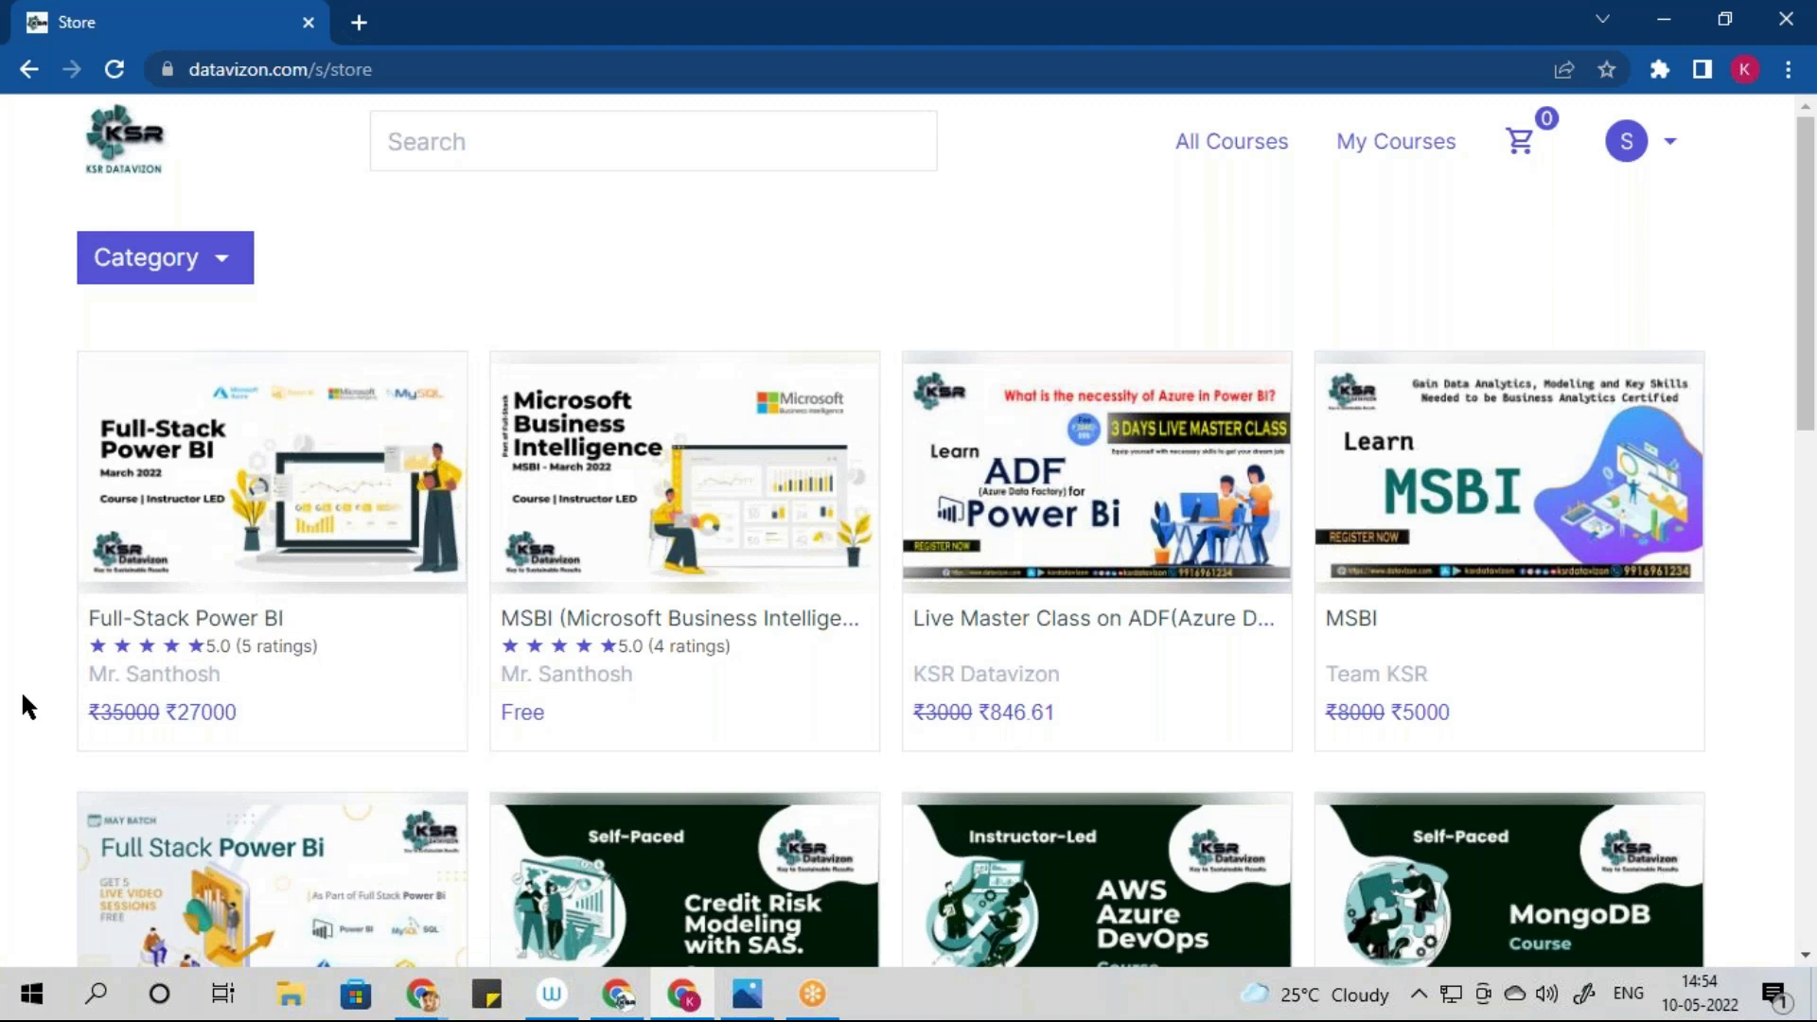
Step: Scroll the course store down to the Full Stack Power Bi May batch card
scroll(down, 3)
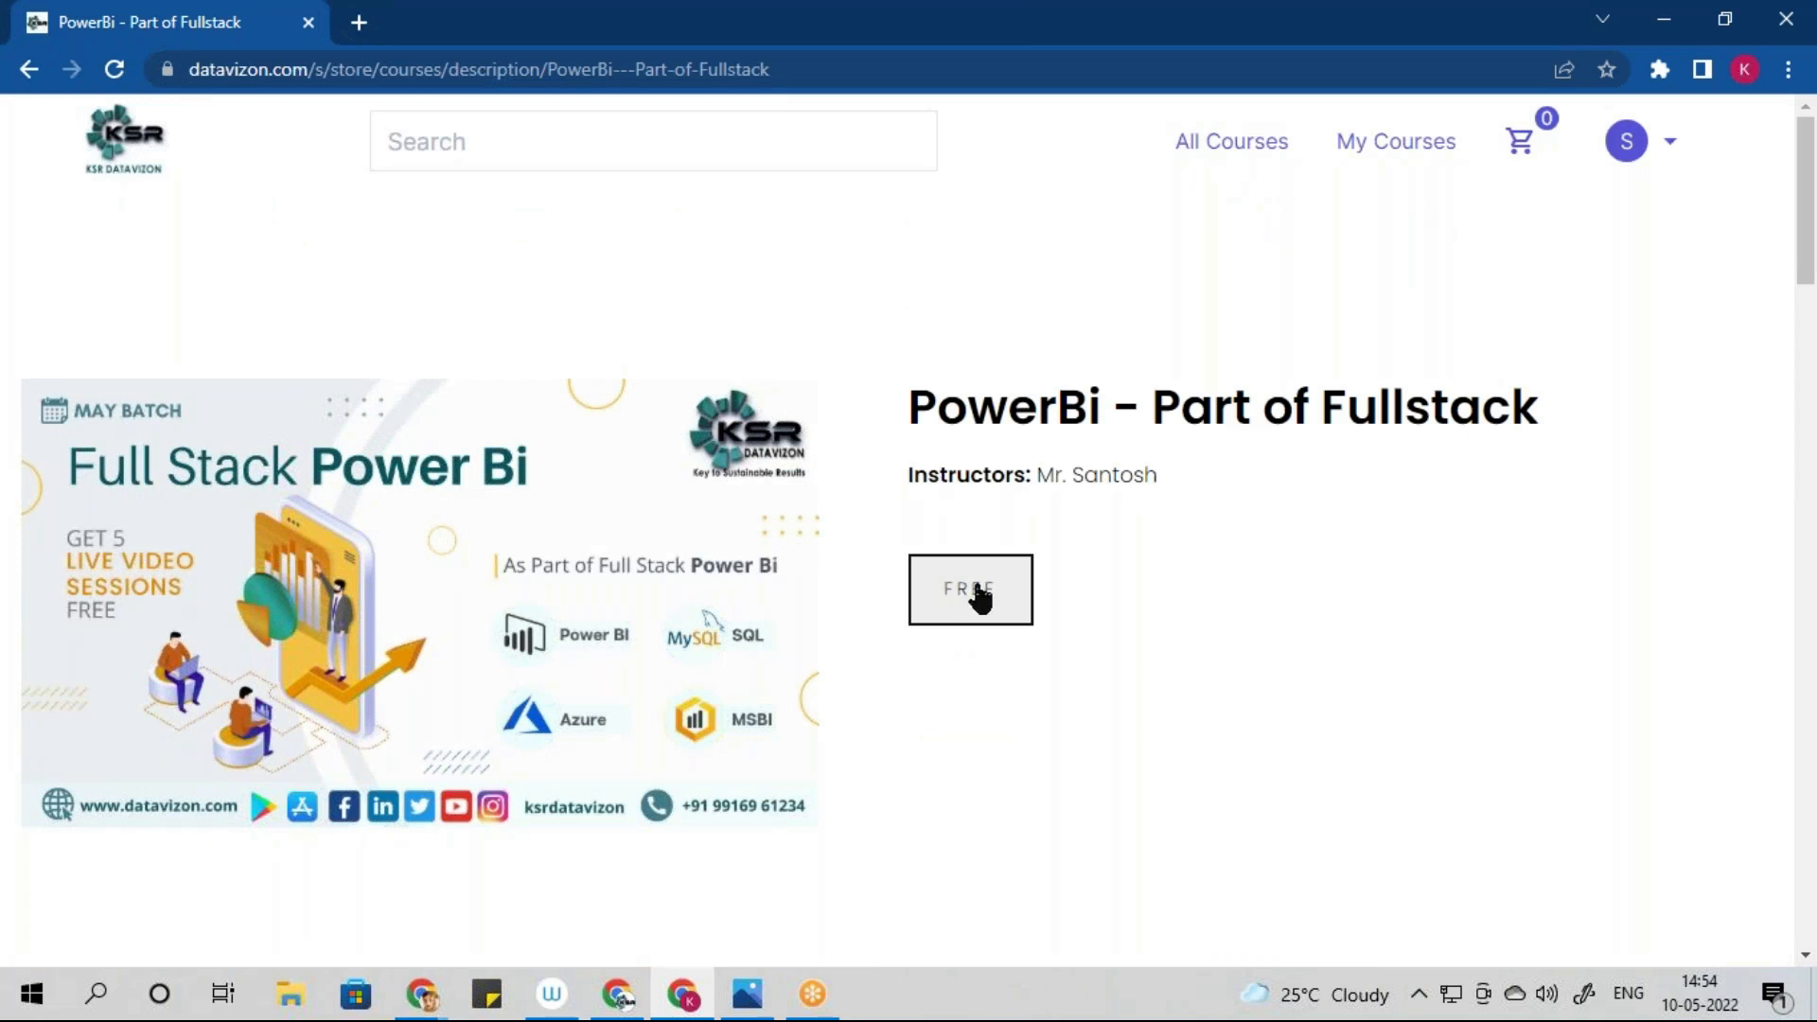
Step: Enrol via the FREE button, landing in the course player with class starting 2022/05/12 6:00 AM
click(970, 589)
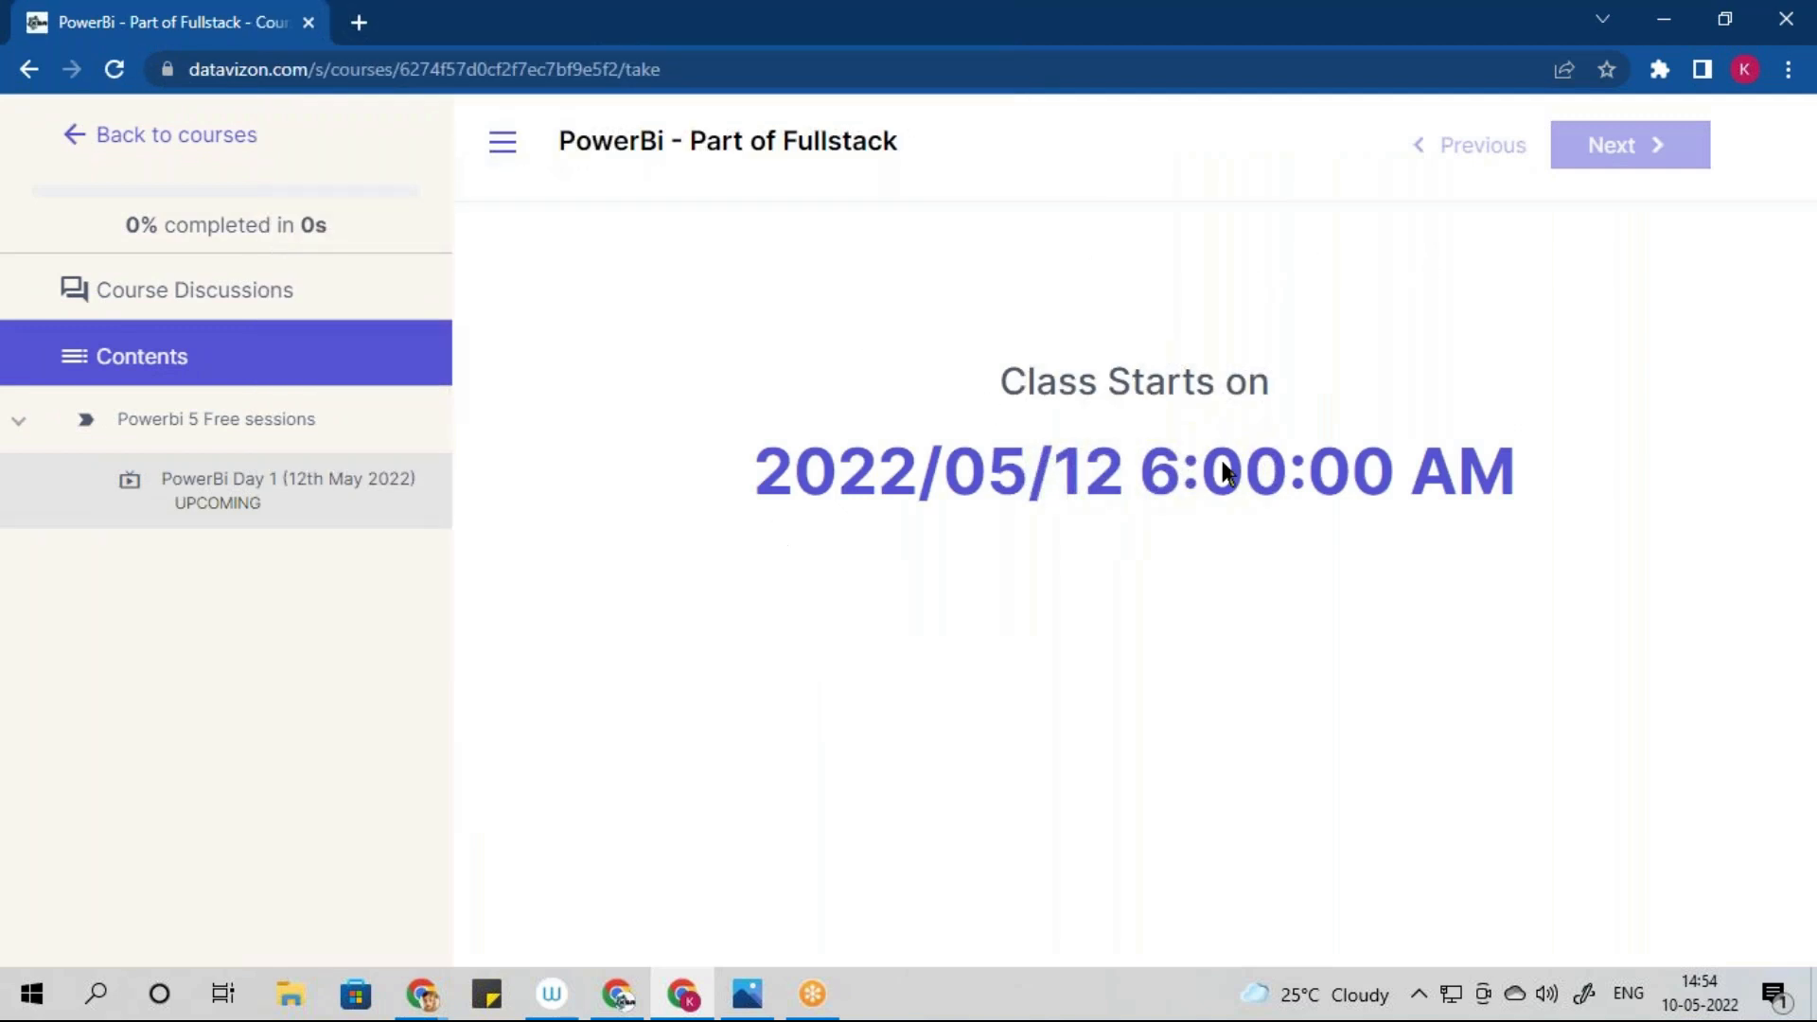
mouse_move(874, 492)
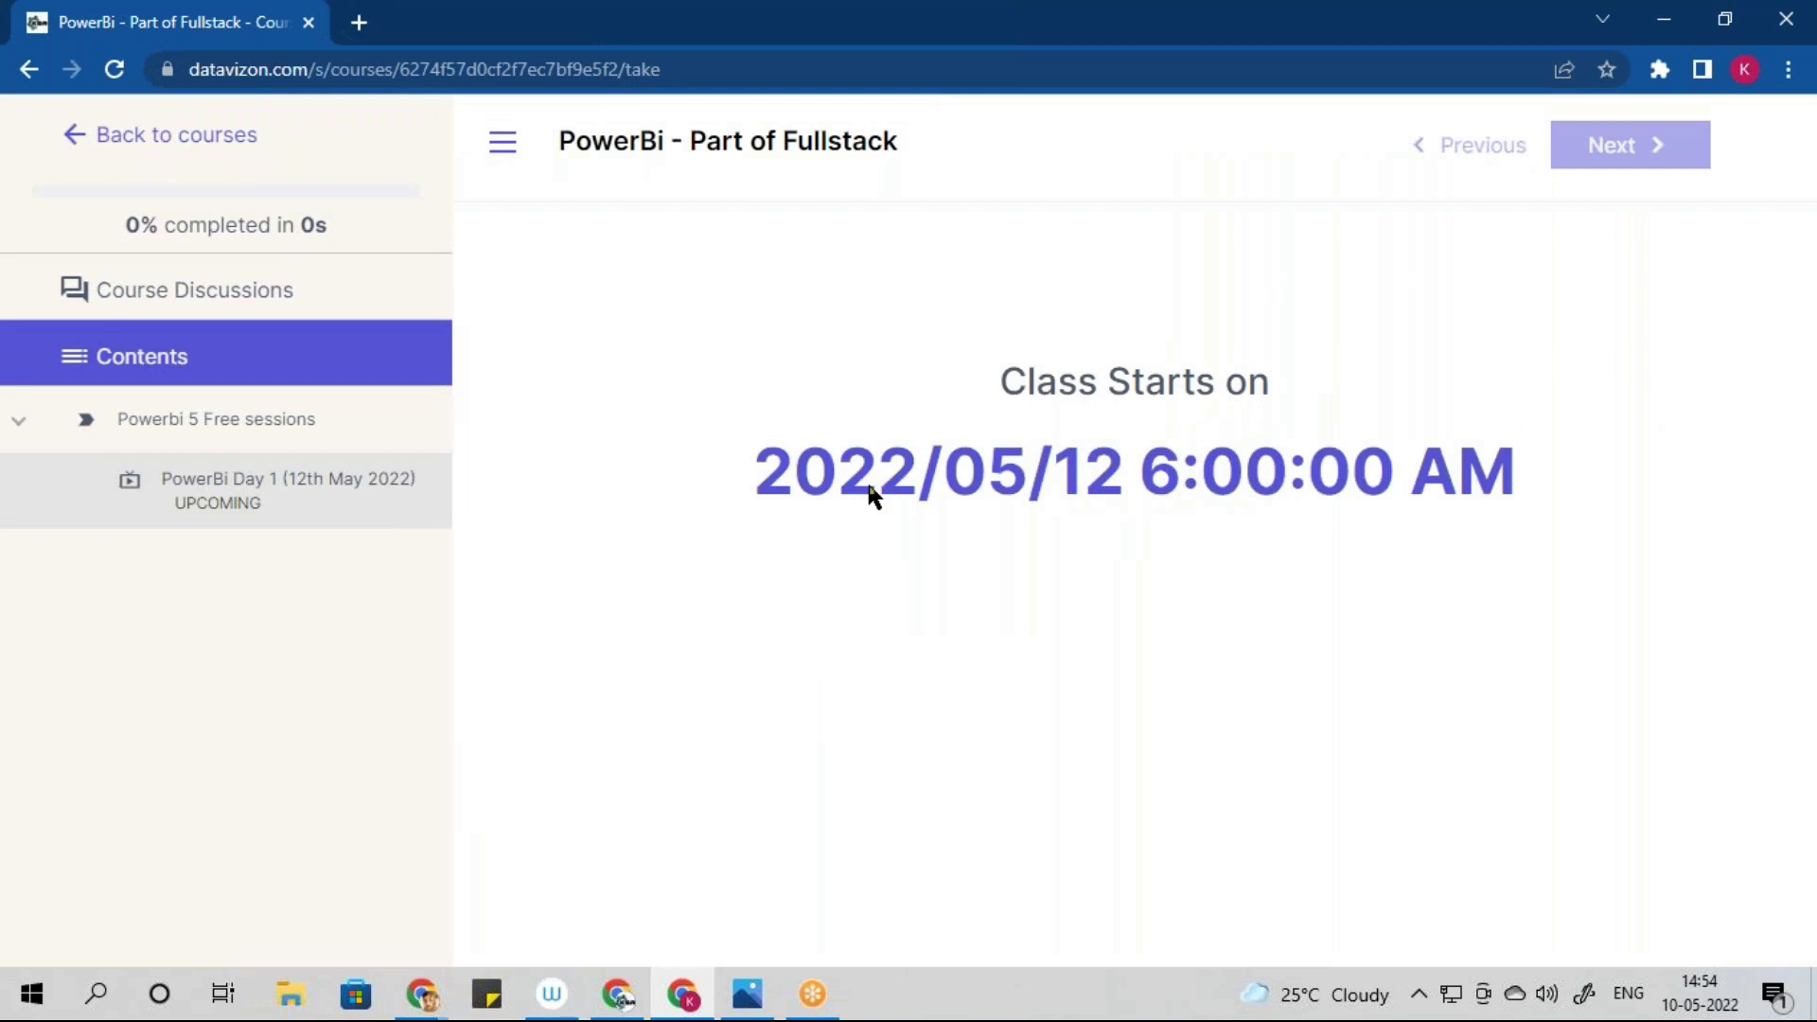
mouse_move(132, 189)
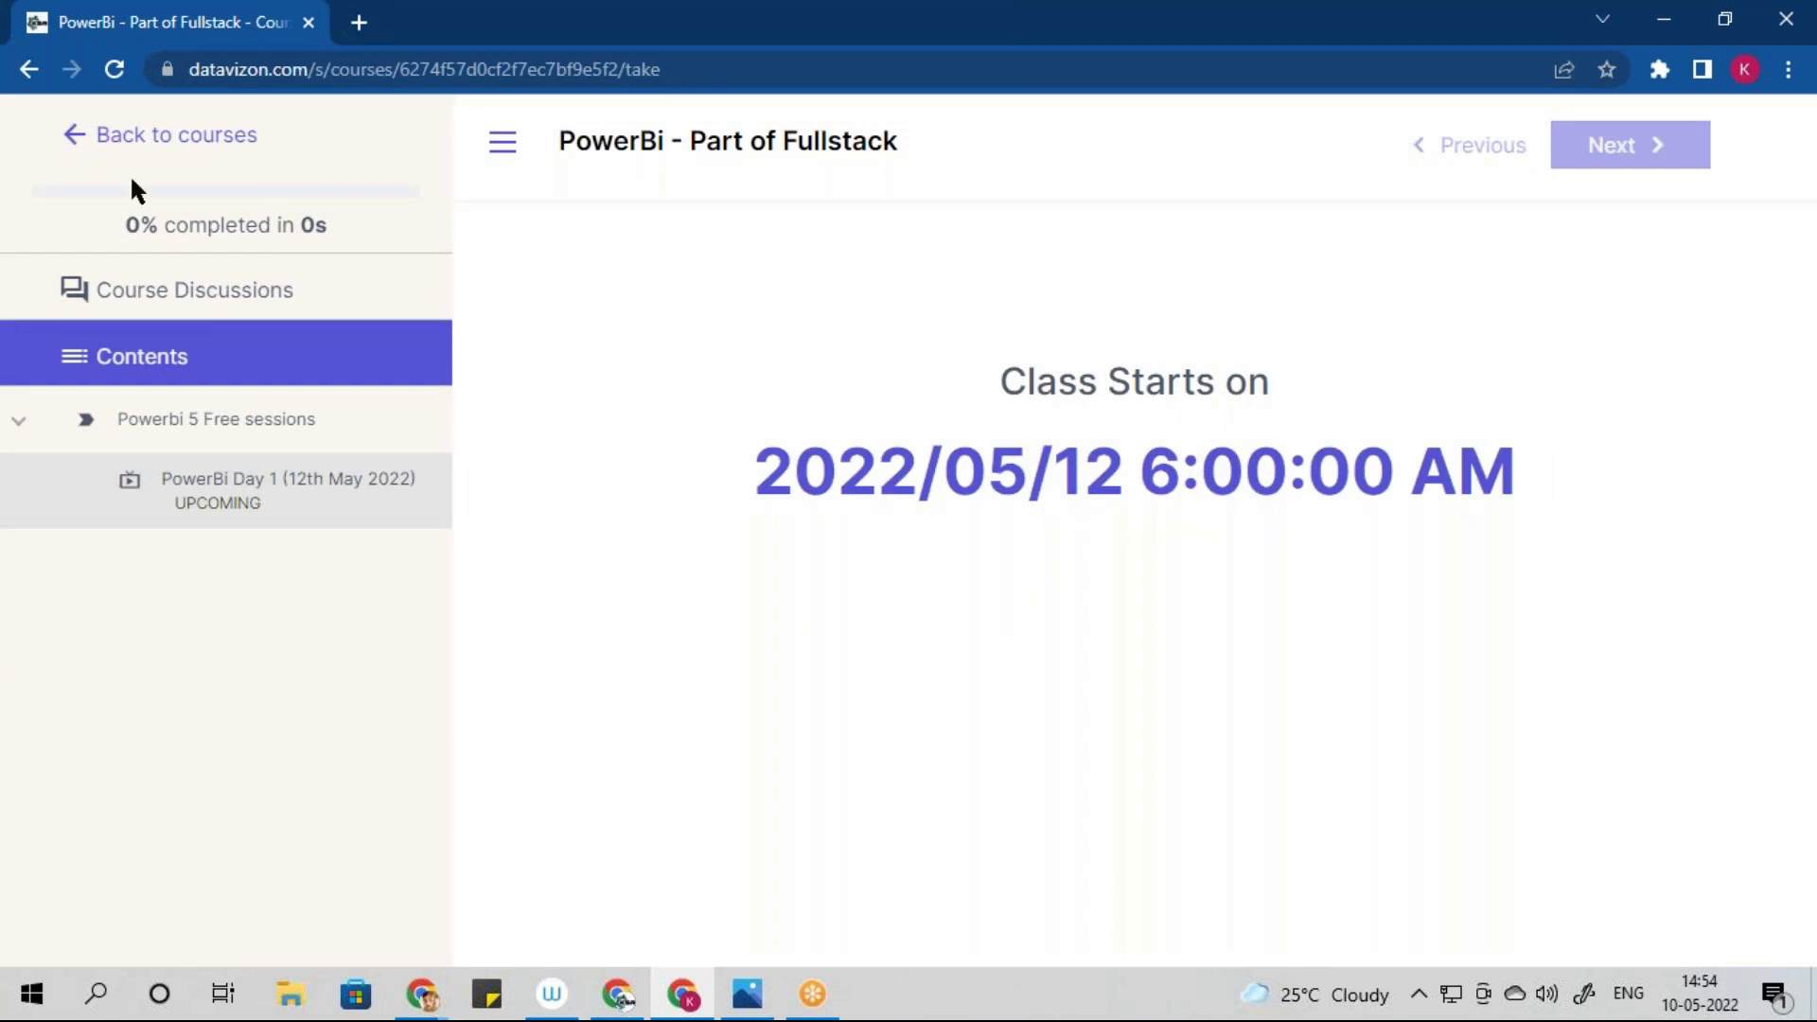
Step: Return to My Courses and reopen the listed PowerBI - Part of Fullstack course in a new tab
click(159, 135)
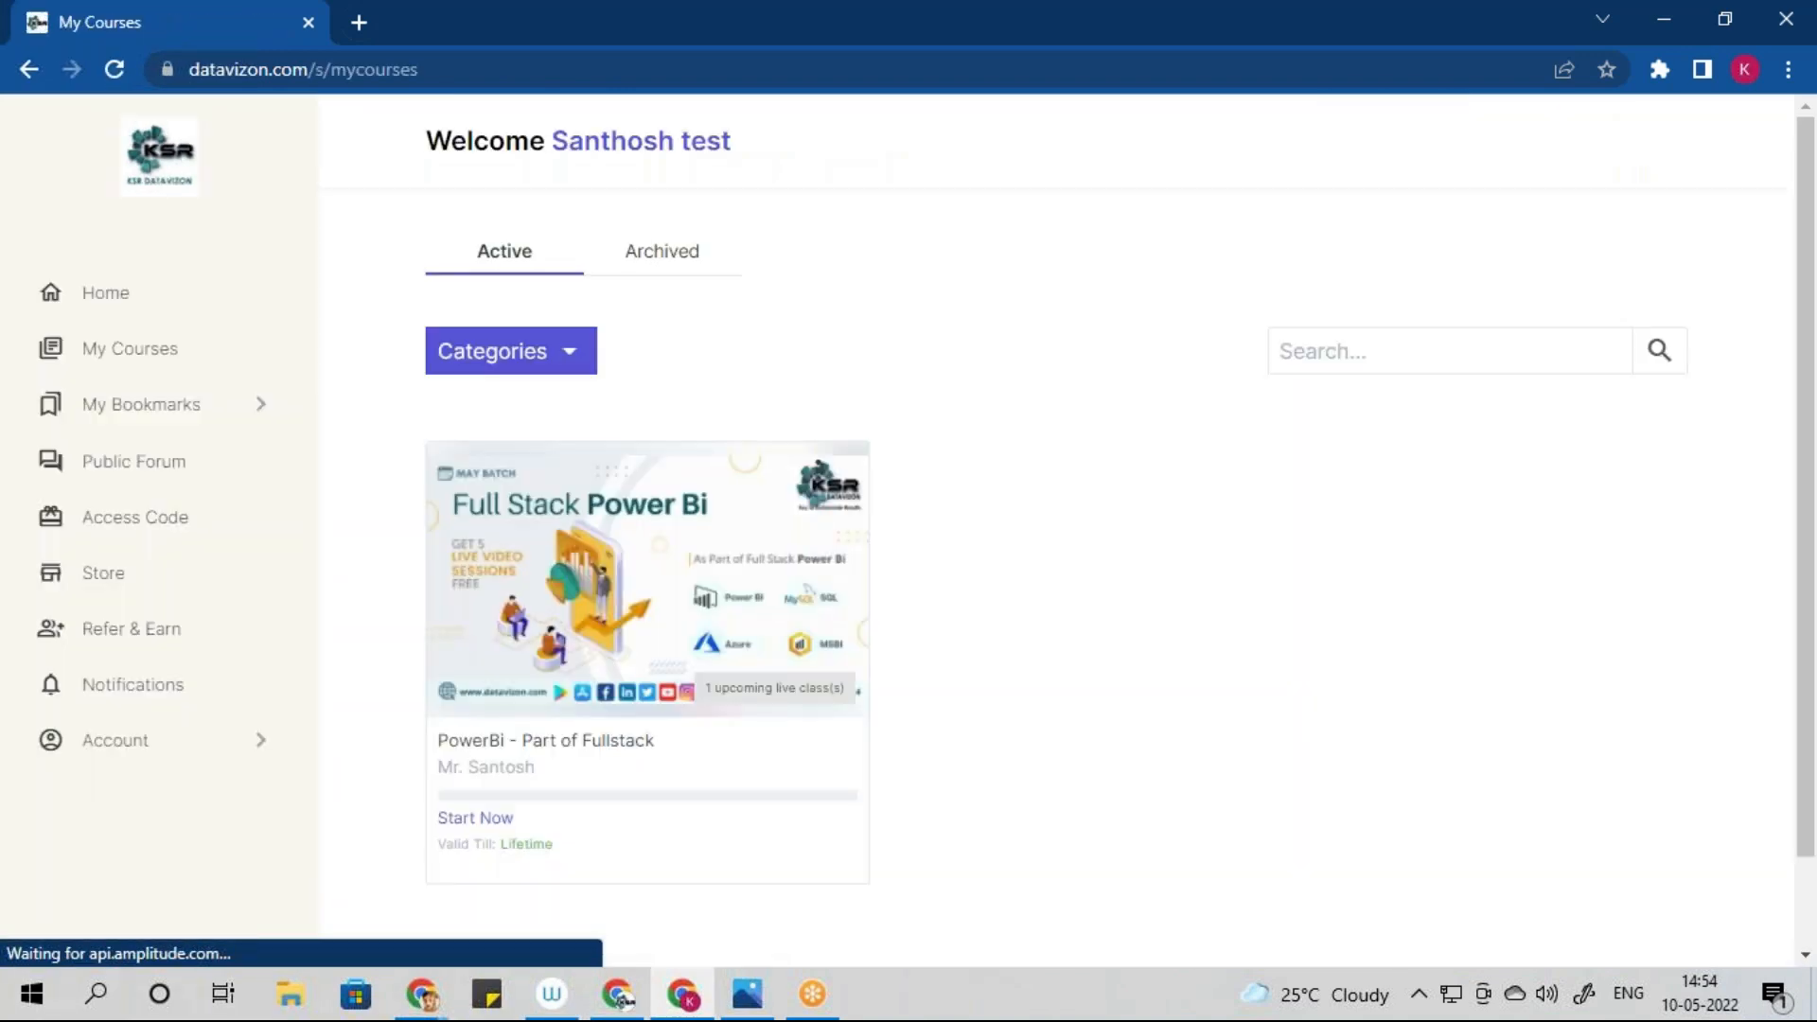
click(473, 818)
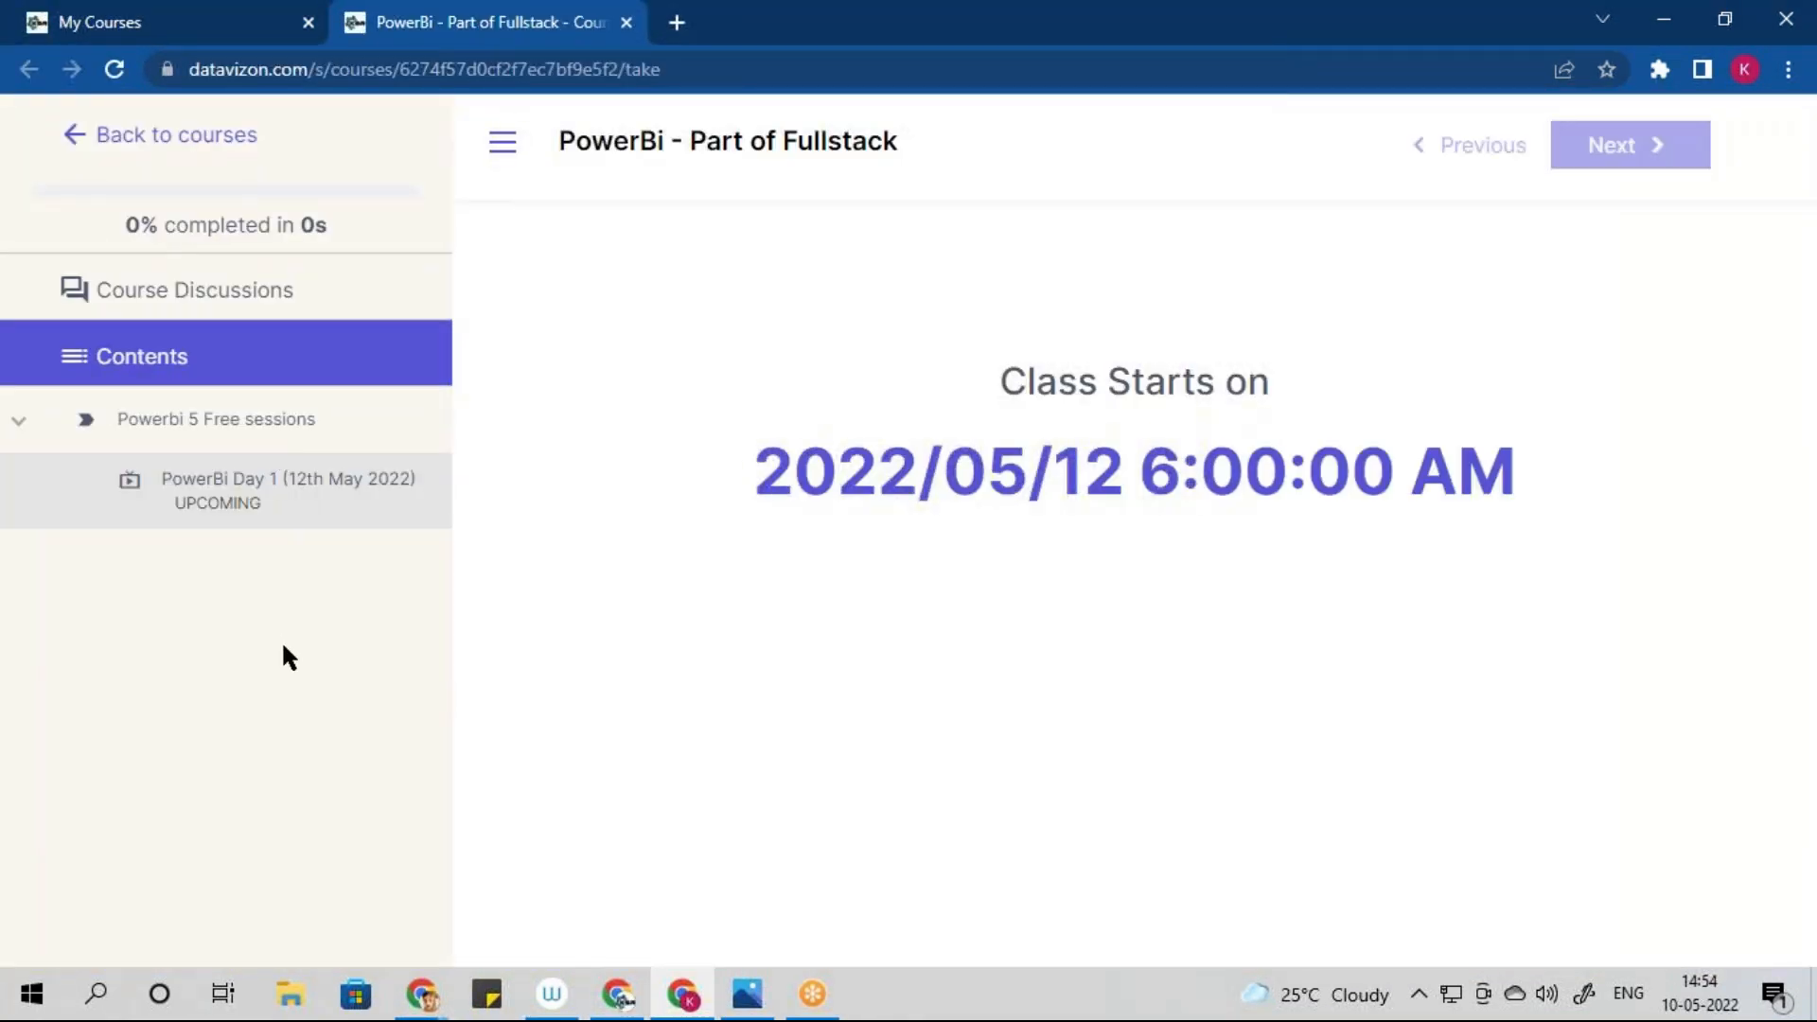